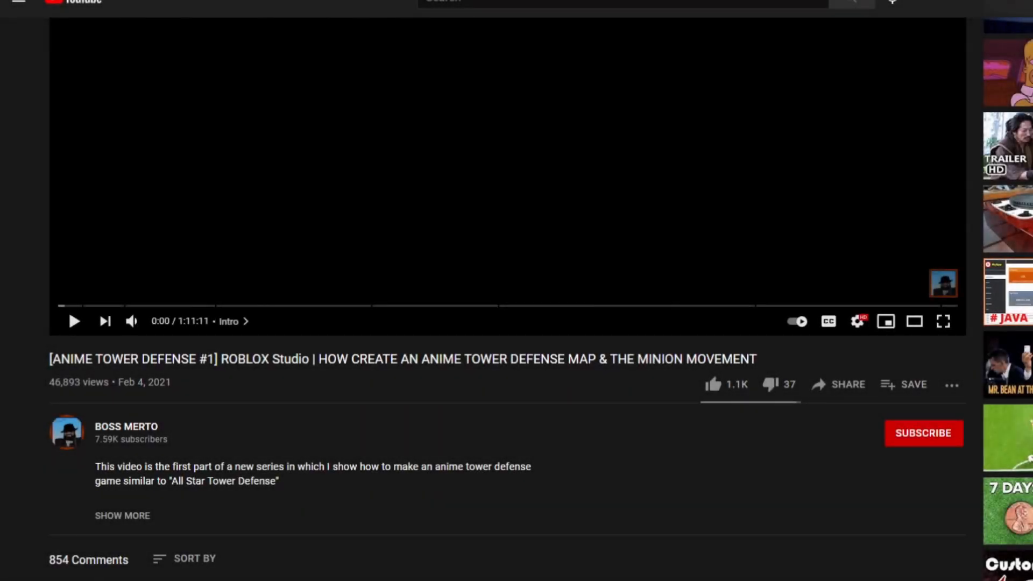
{"action": "mouse_move", "coordinate": [908, 454]}
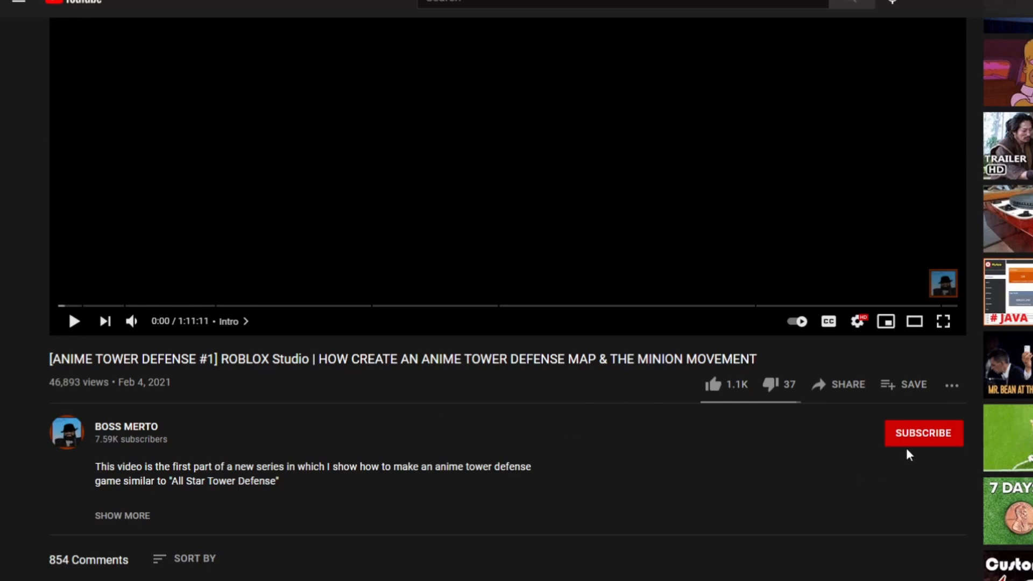
Subscribe to the tutorial channel with All notifications and expand the full video description.
{"action": "left_click", "coordinate": [922, 433]}
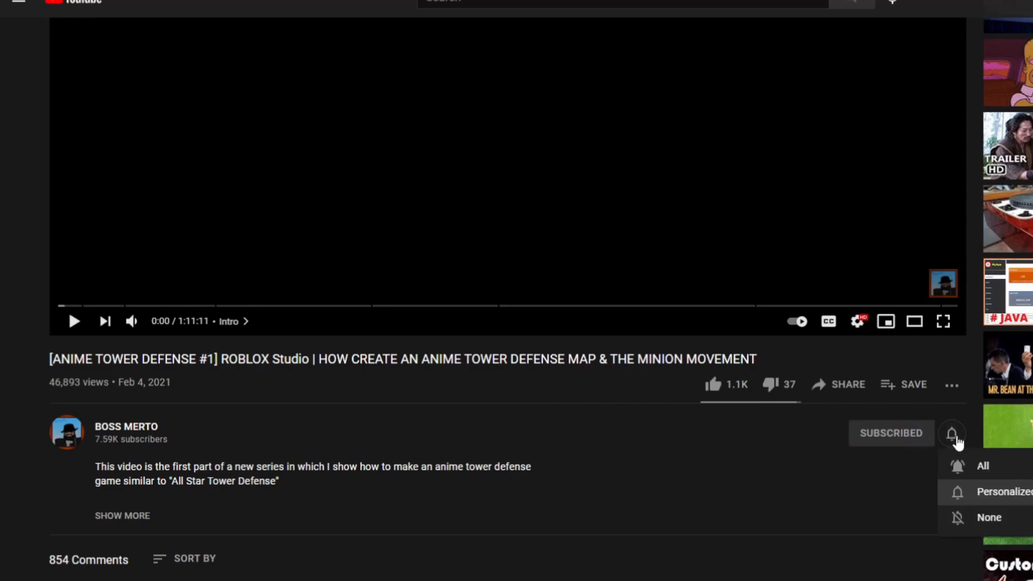
{"action": "left_click", "coordinate": [713, 384]}
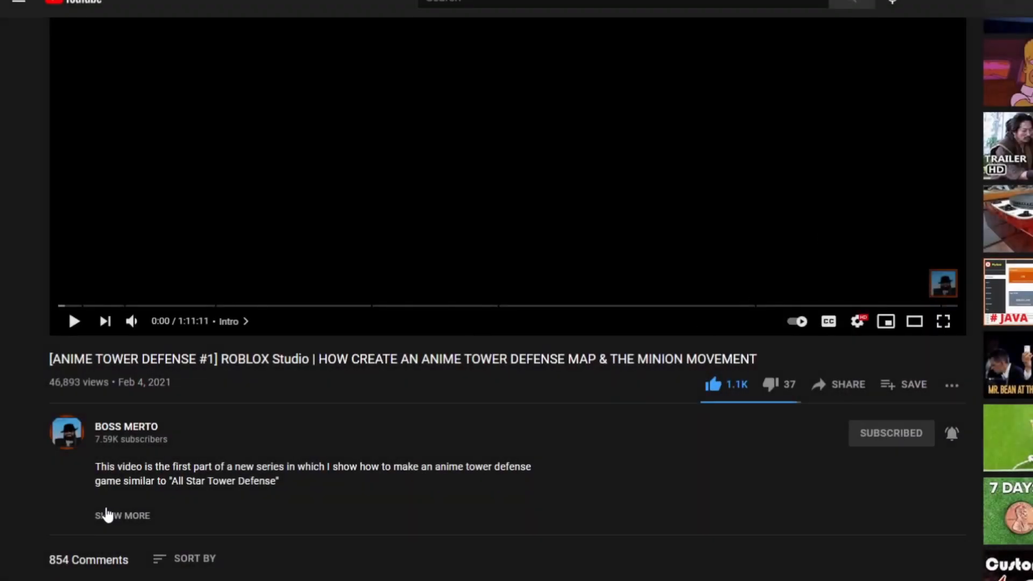
{"action": "left_click", "coordinate": [123, 515]}
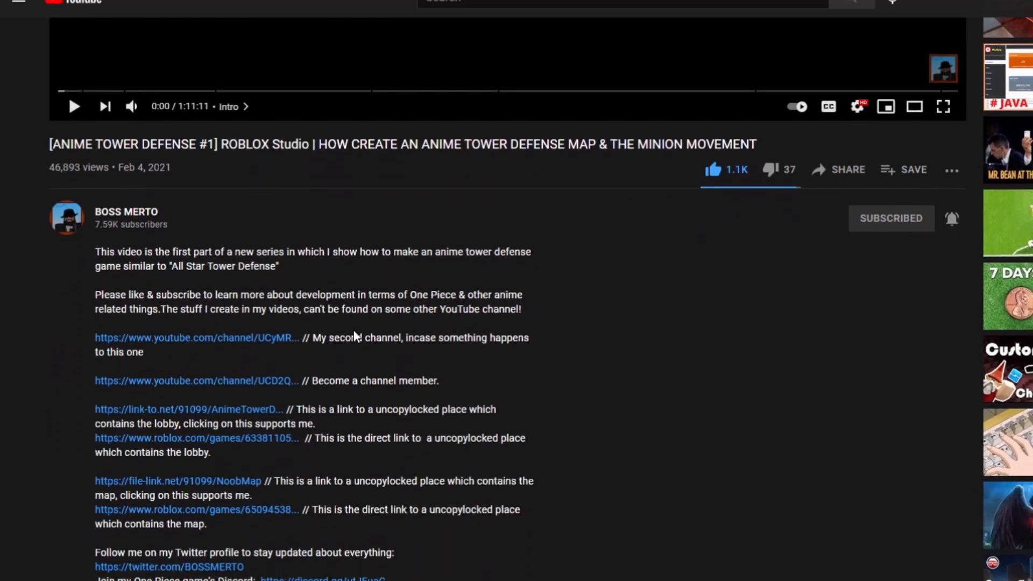
{"action": "scroll", "scroll_direction": "down", "scroll_amount": 3}
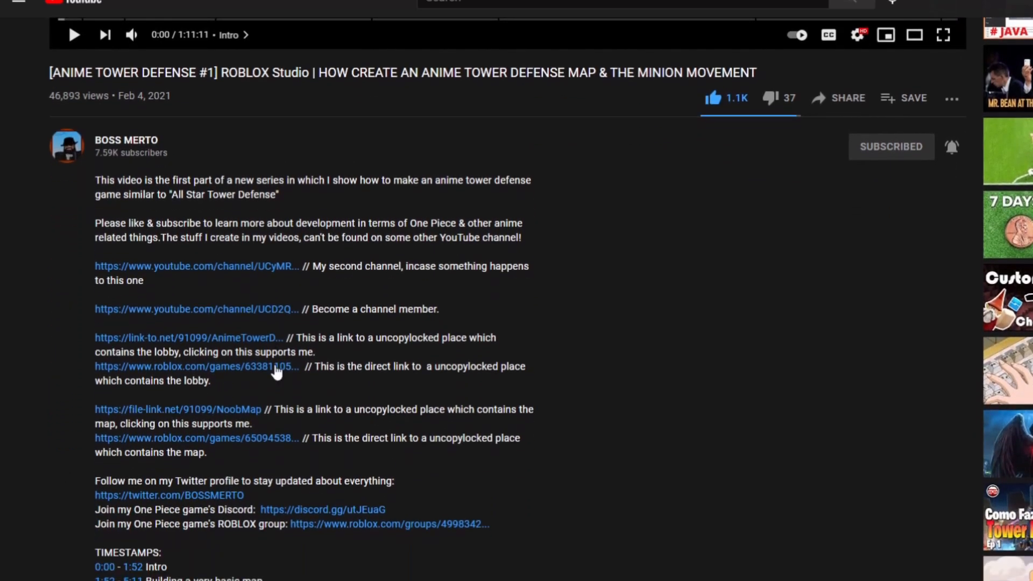
{"action": "scroll", "scroll_direction": "down", "scroll_amount": 3}
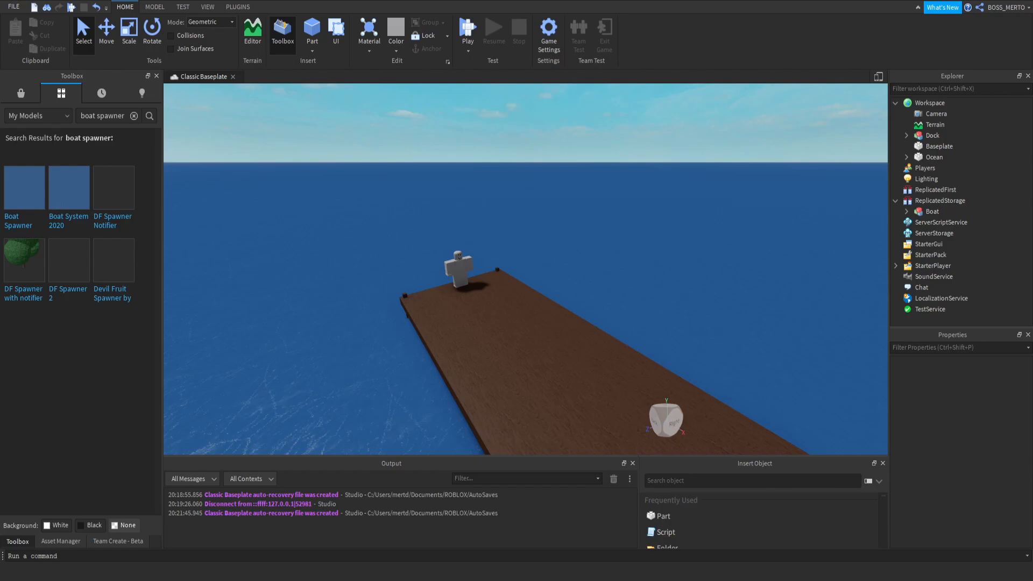
{"action": "mouse_move", "coordinate": [351, 277]}
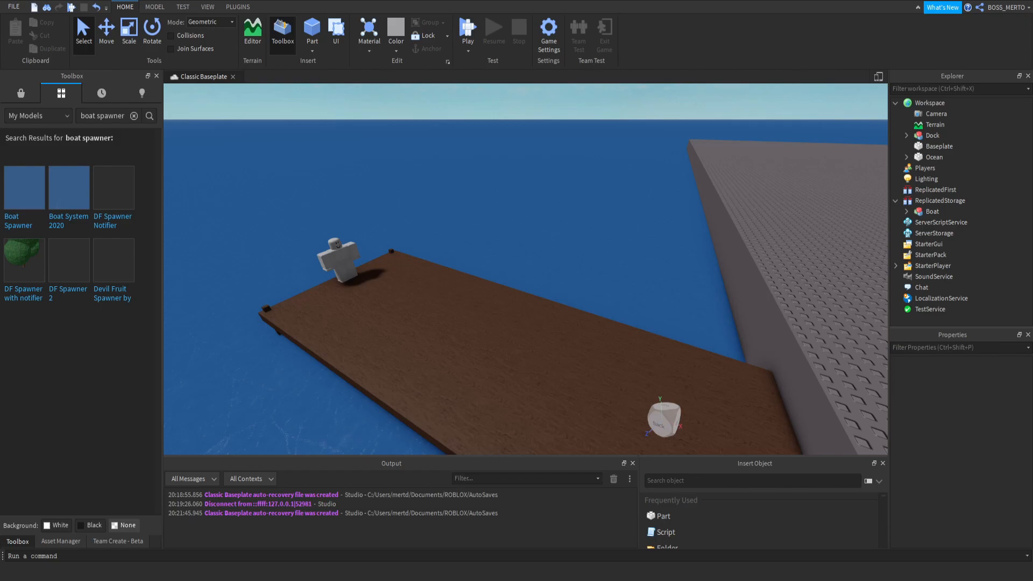
{"action": "mouse_move", "coordinate": [24, 187]}
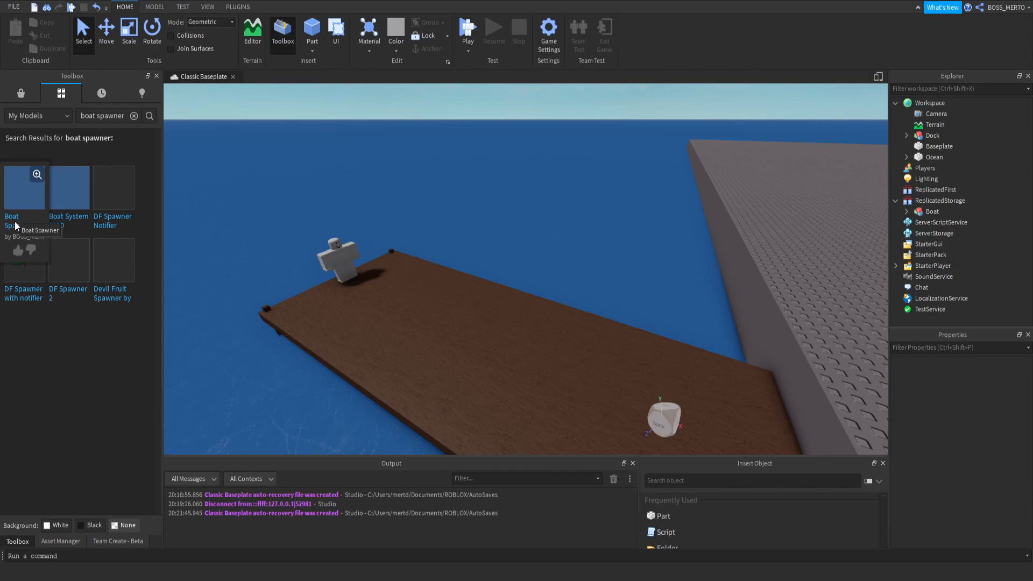
{"action": "mouse_move", "coordinate": [12, 227]}
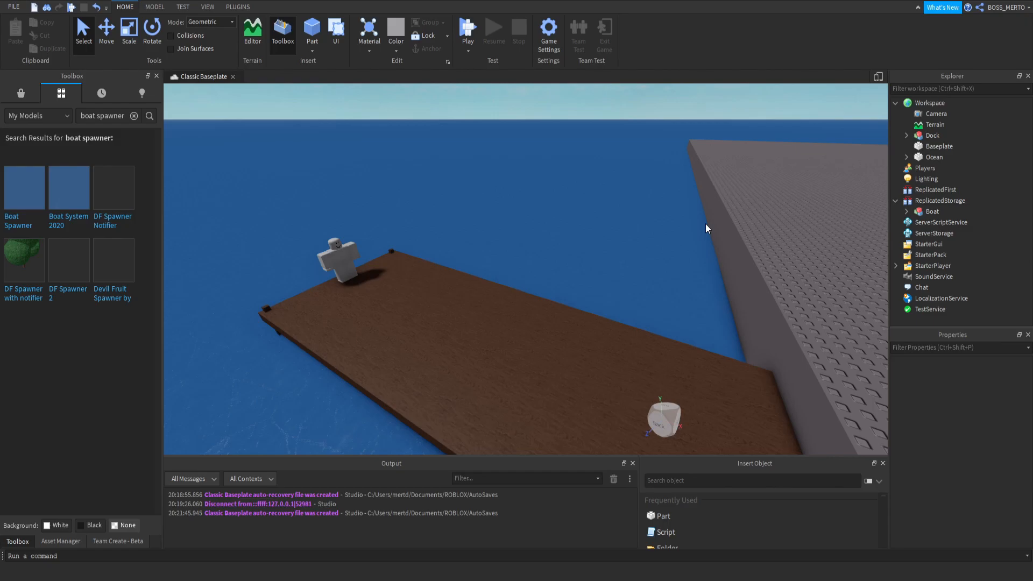
{"action": "mouse_move", "coordinate": [712, 226]}
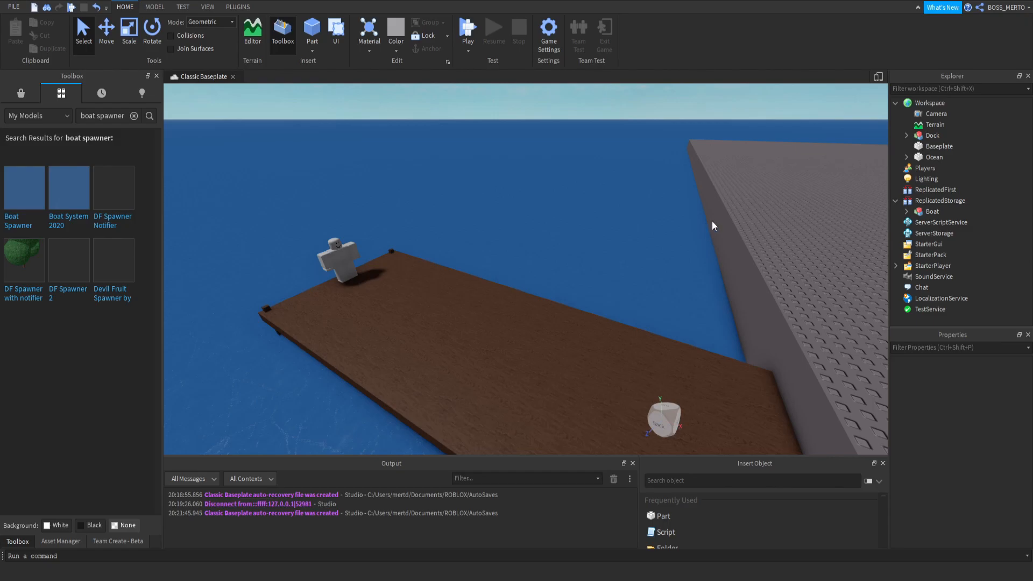
Select the boat spawner model and open the Script under its ClickDetector.
{"action": "left_click", "coordinate": [907, 135]}
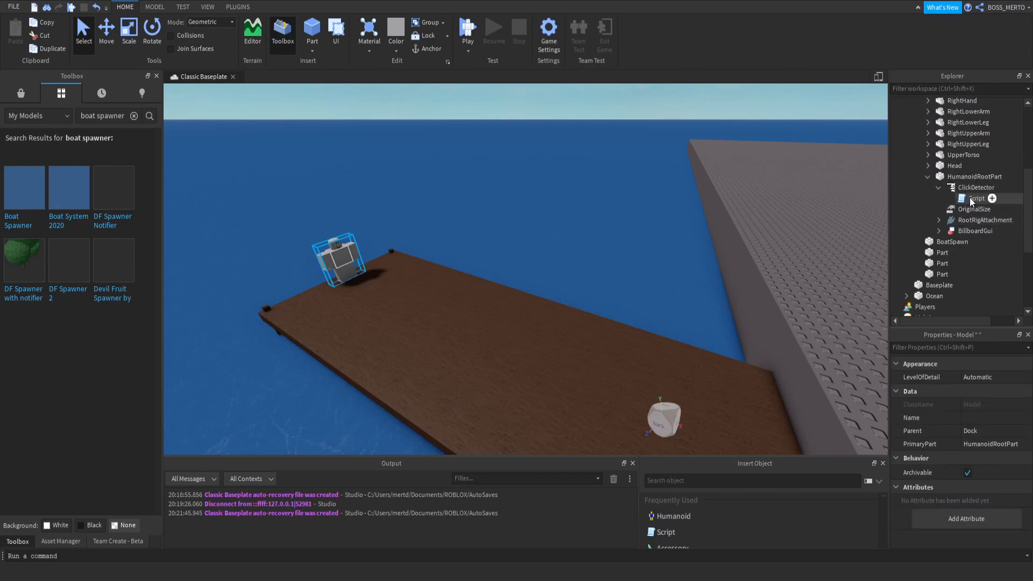
{"action": "left_click", "coordinate": [944, 197]}
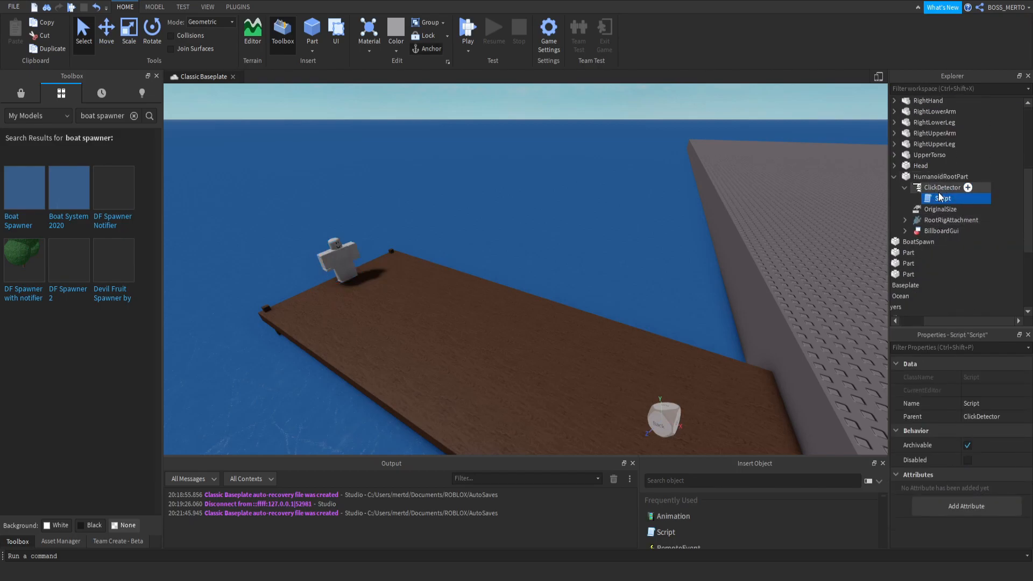
{"action": "double_click", "coordinate": [942, 198]}
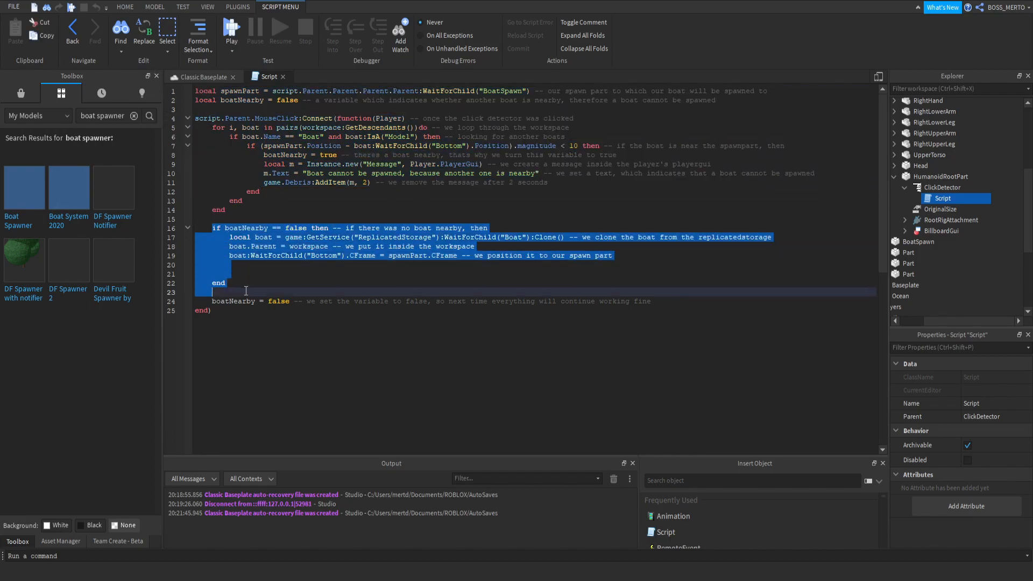
{"action": "left_click", "coordinate": [611, 255]}
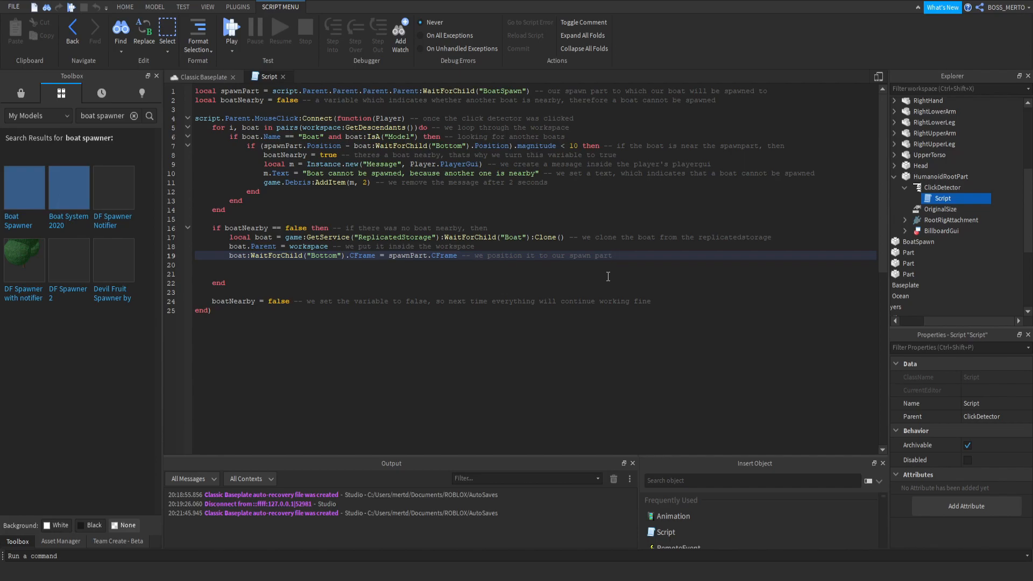
{"action": "left_click", "coordinate": [611, 255]}
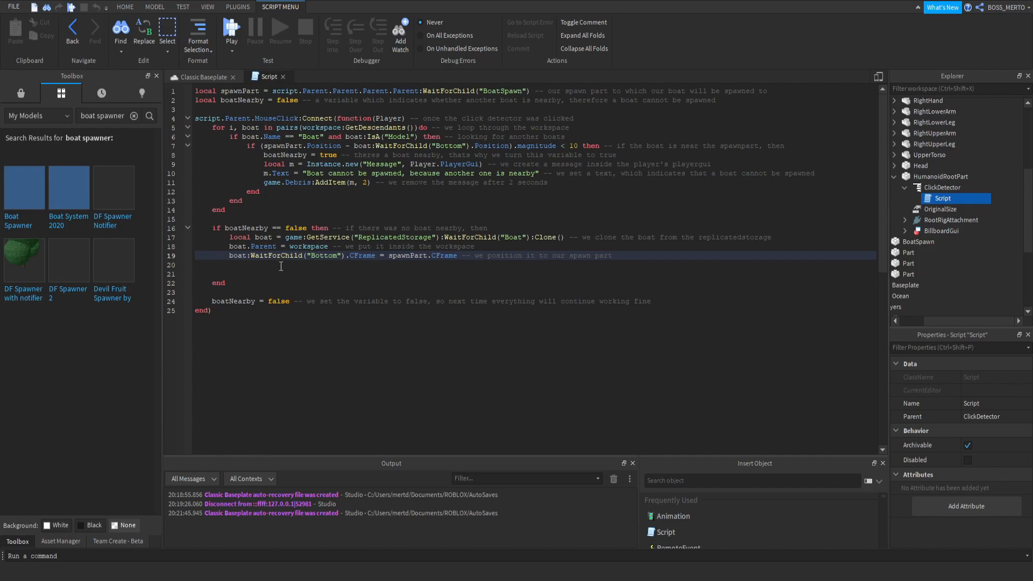
{"action": "left_click", "coordinate": [610, 255]}
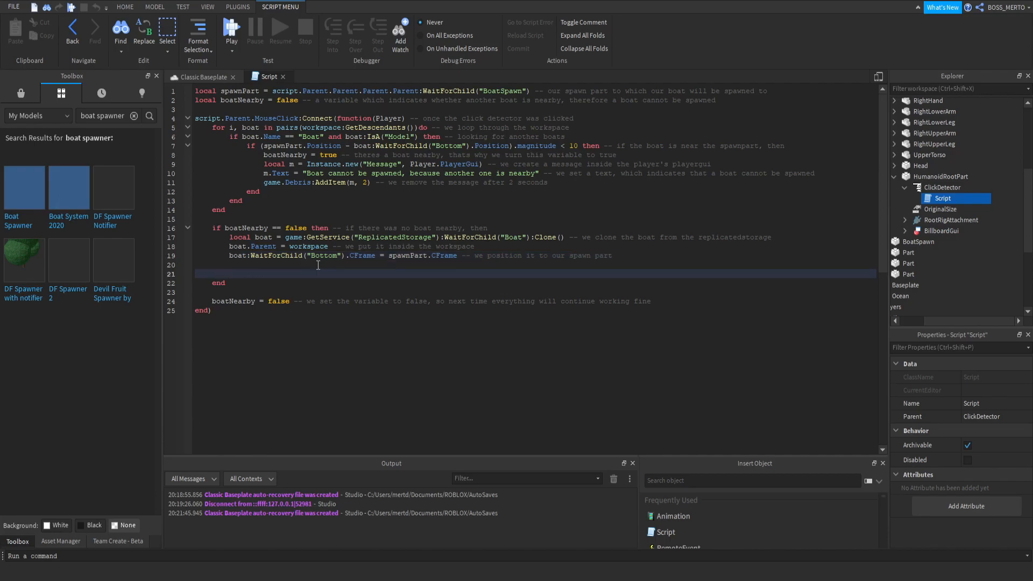
Add local x = Instance.new("IntValue", Player) and x.Name = "SpawnedABoat" to the script.
{"action": "type", "text": "local x ="}
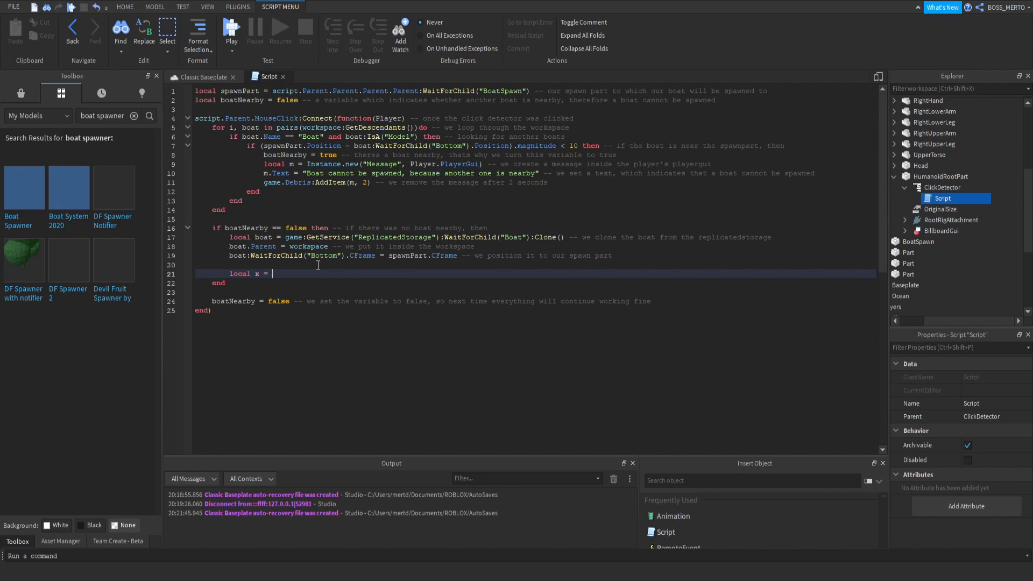
{"action": "type", "text": "Instance.new"}
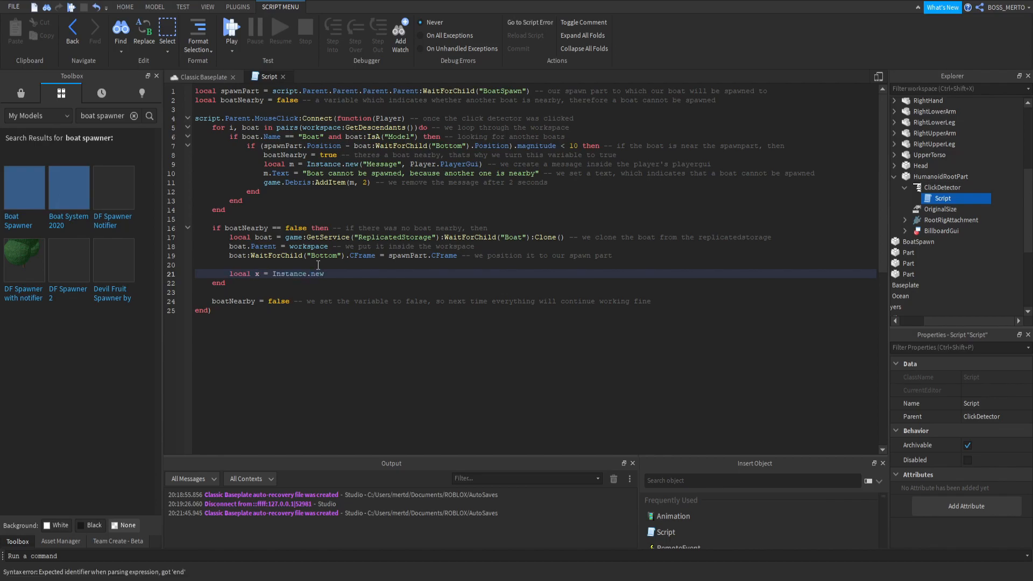
{"action": "double_click", "coordinate": [255, 274]}
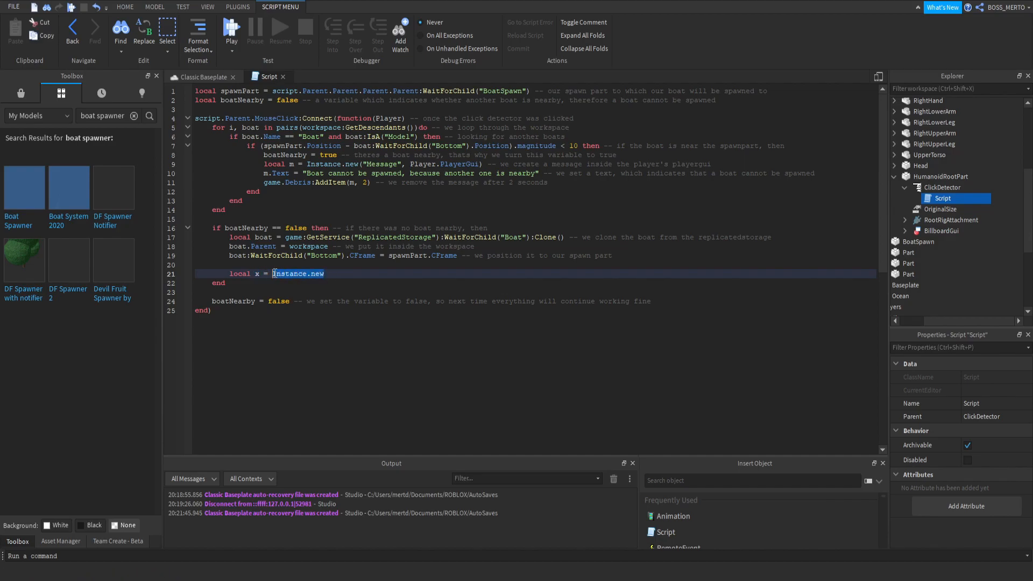
{"action": "type", "text": "8"}
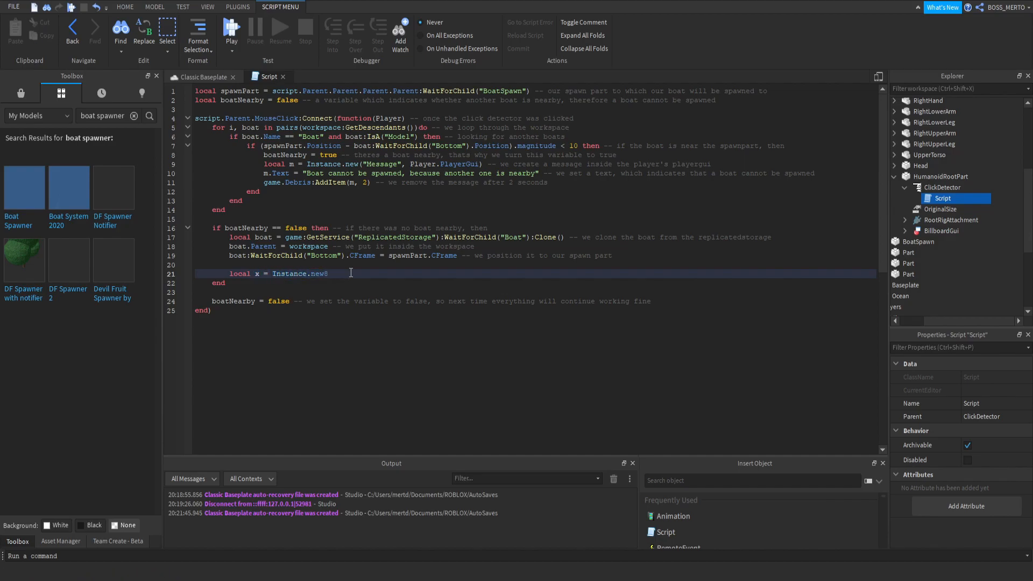
{"action": "type", "text": "()"}
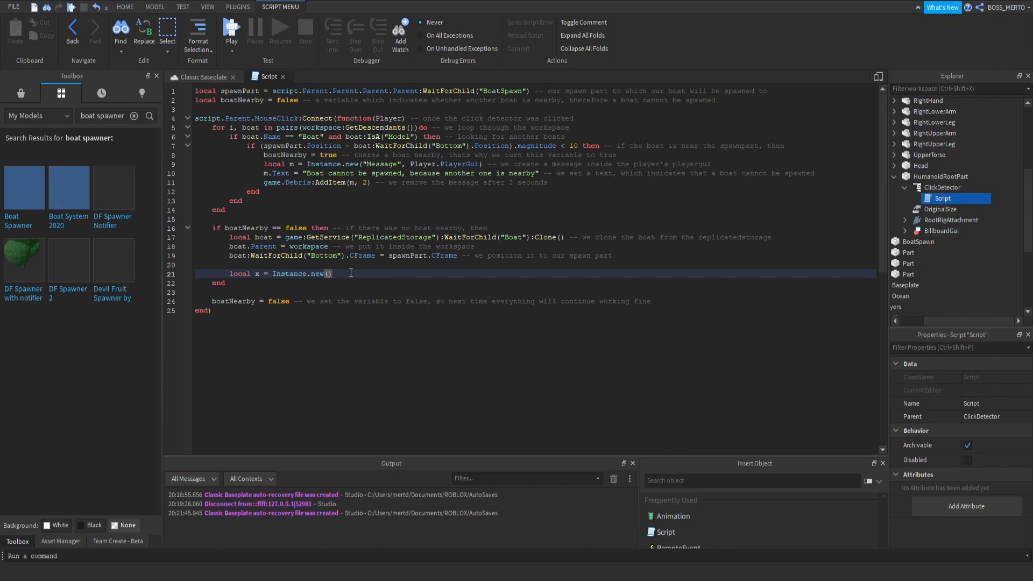
{"action": "type", "text": "\"IntValue\","}
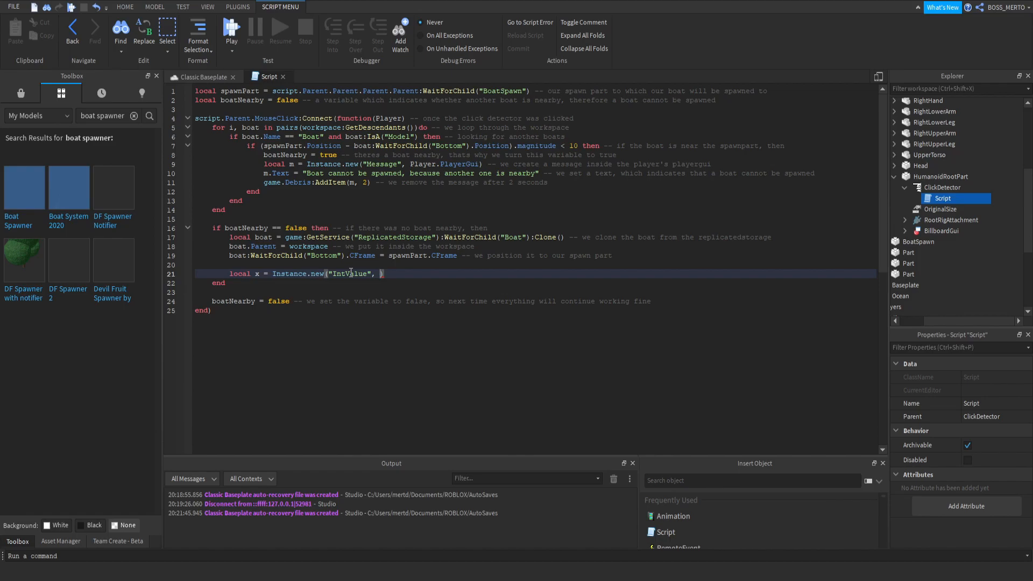
{"action": "type", "text": "Player"}
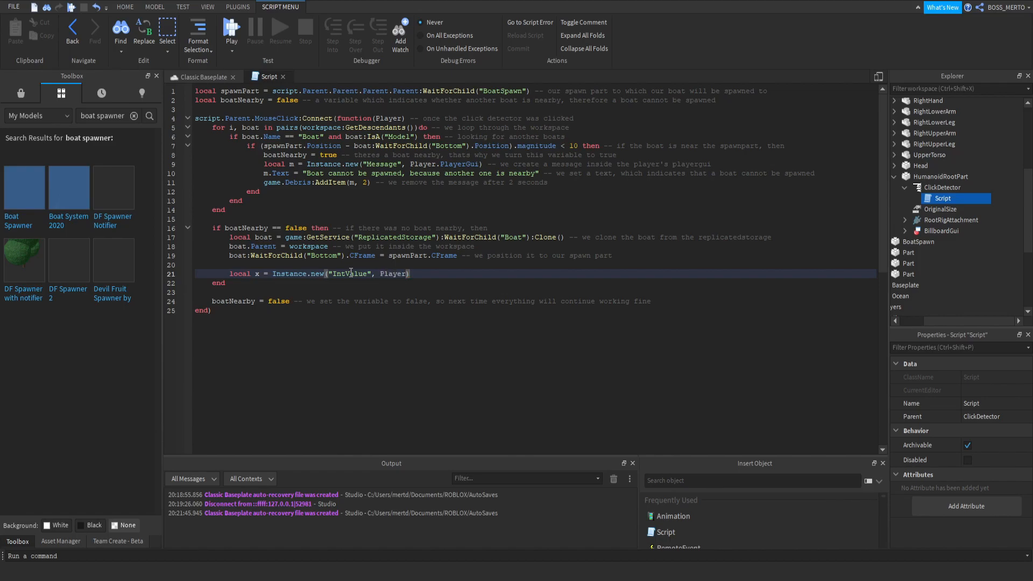
{"action": "type", "text": "x.Name"}
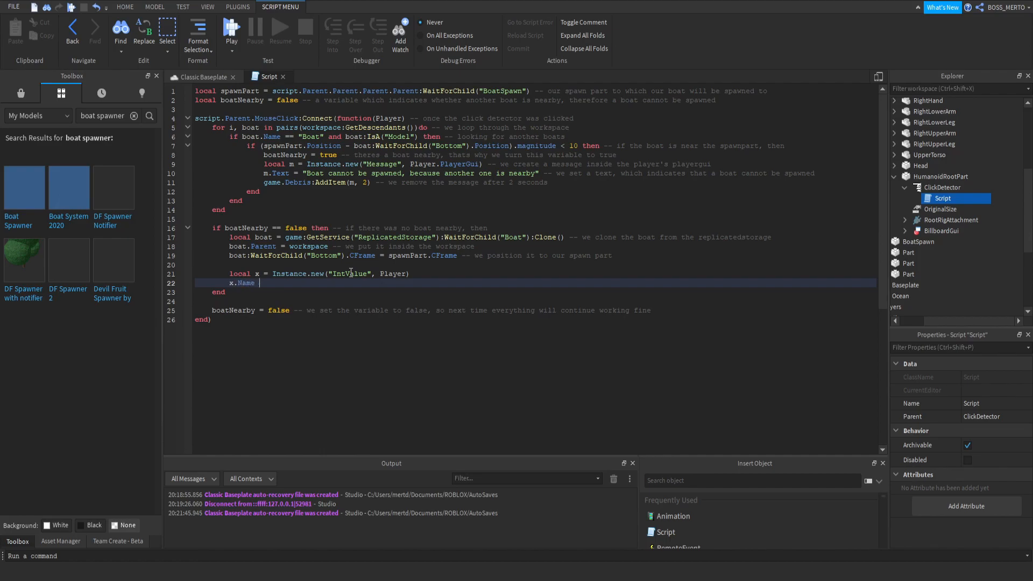
{"action": "type", "text": "= \"Sp\""}
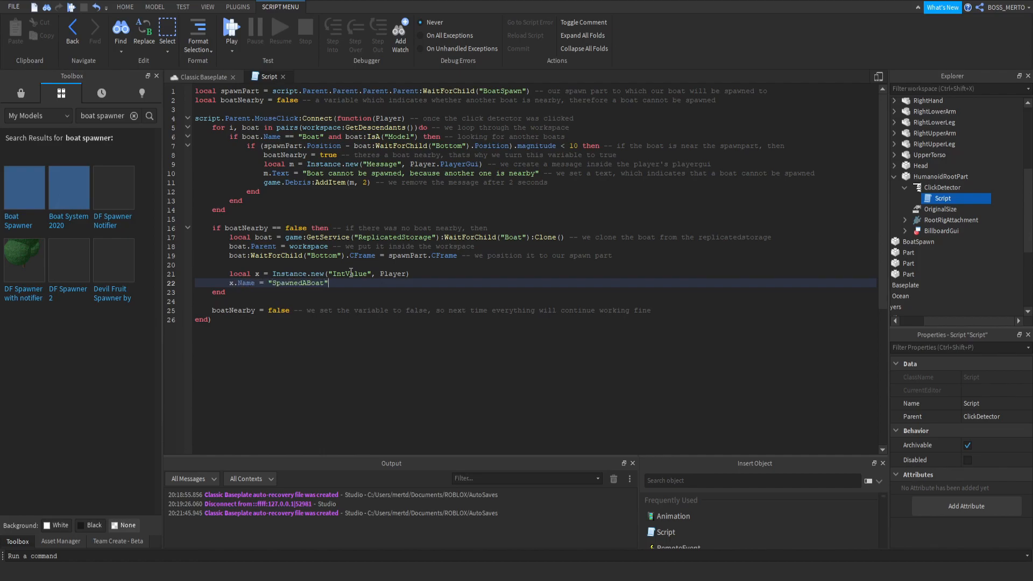
{"action": "key", "text": "enter"}
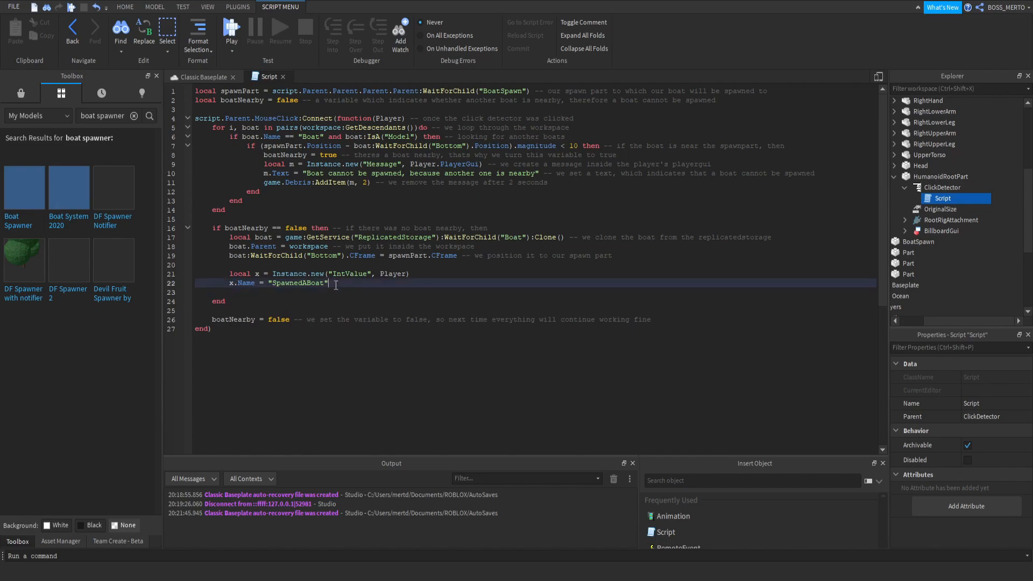
{"action": "left_click_drag", "start_coordinate": [328, 282], "coordinate": [264, 273]}
{"action": "type", "text": " and "}
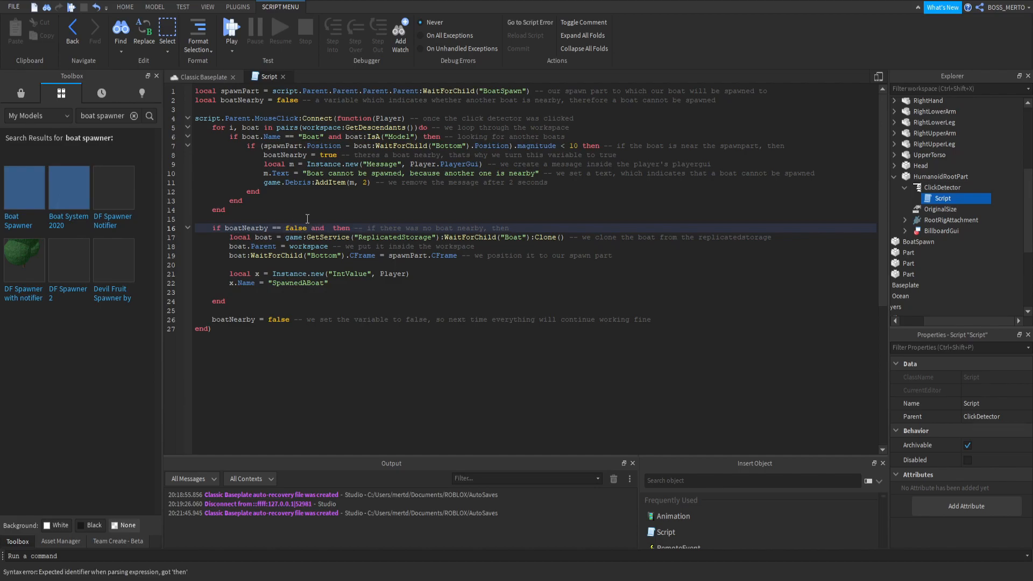
Extend line 16's if condition with and not Player:FindFirstChild("SpawnedABoat").
{"action": "type", "text": "Player:FindFirstChild(\""}
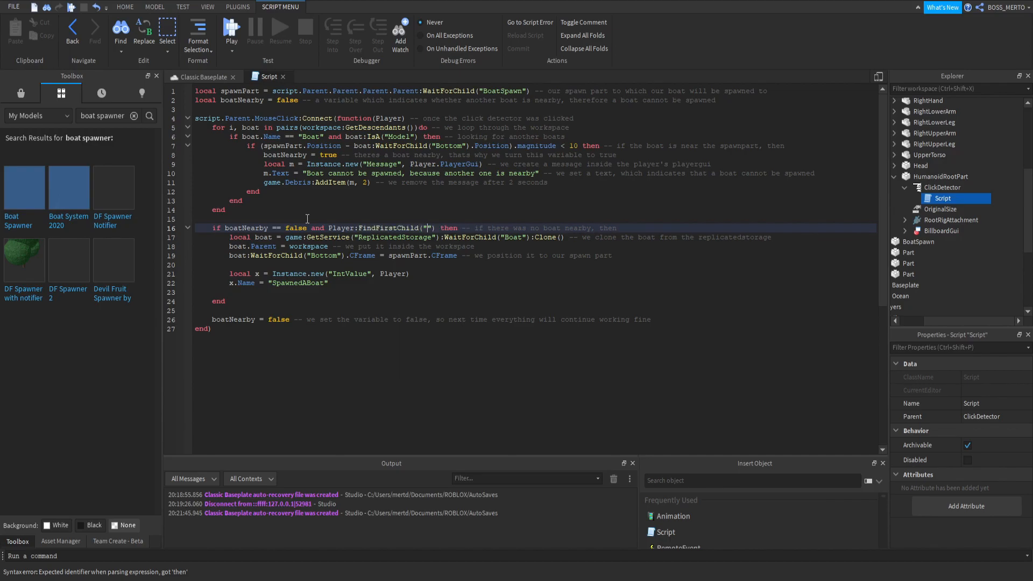
{"action": "type", "text": "Spawned"}
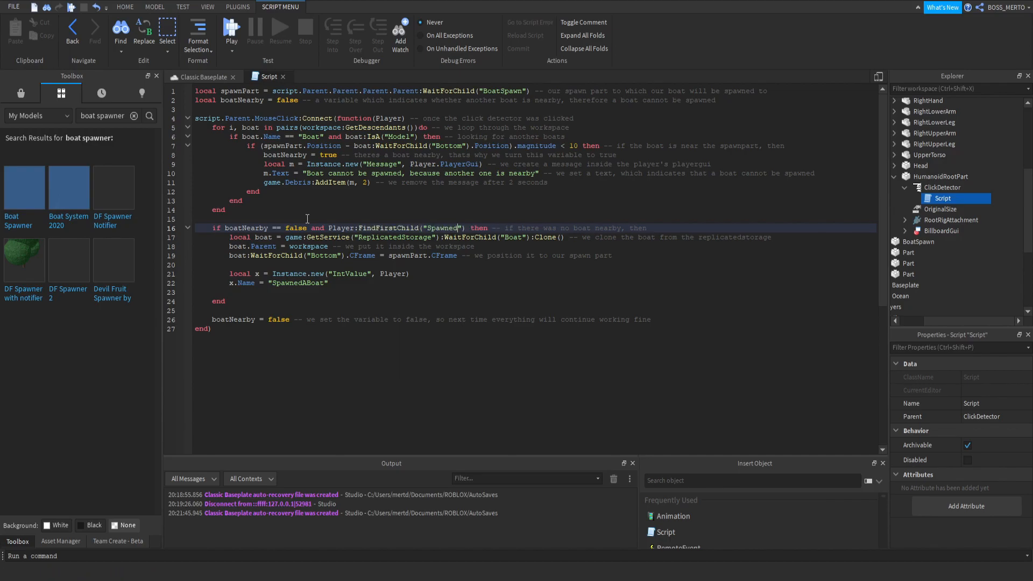
{"action": "type", "text": "ABoat"}
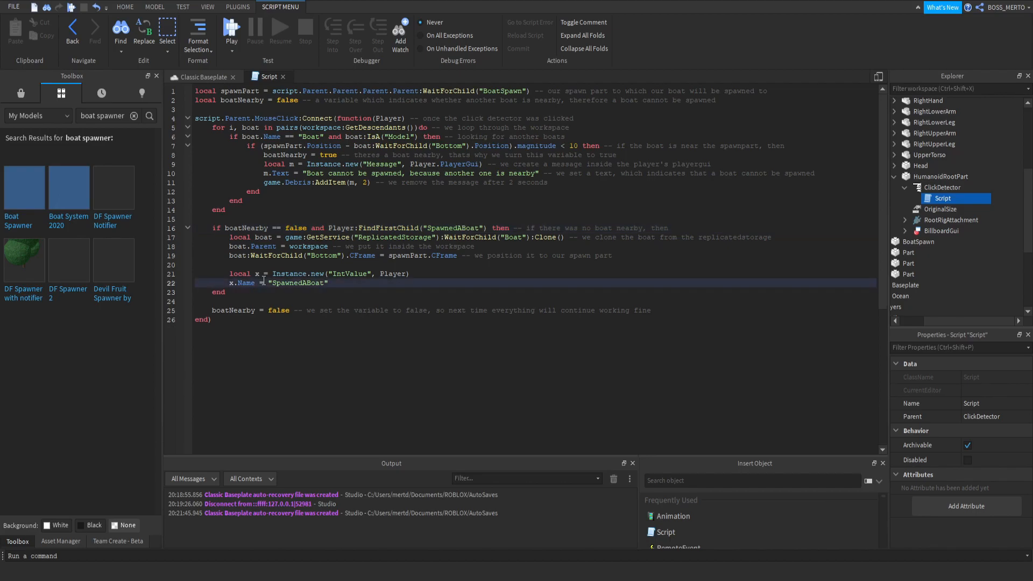
{"action": "type", "text": "not"}
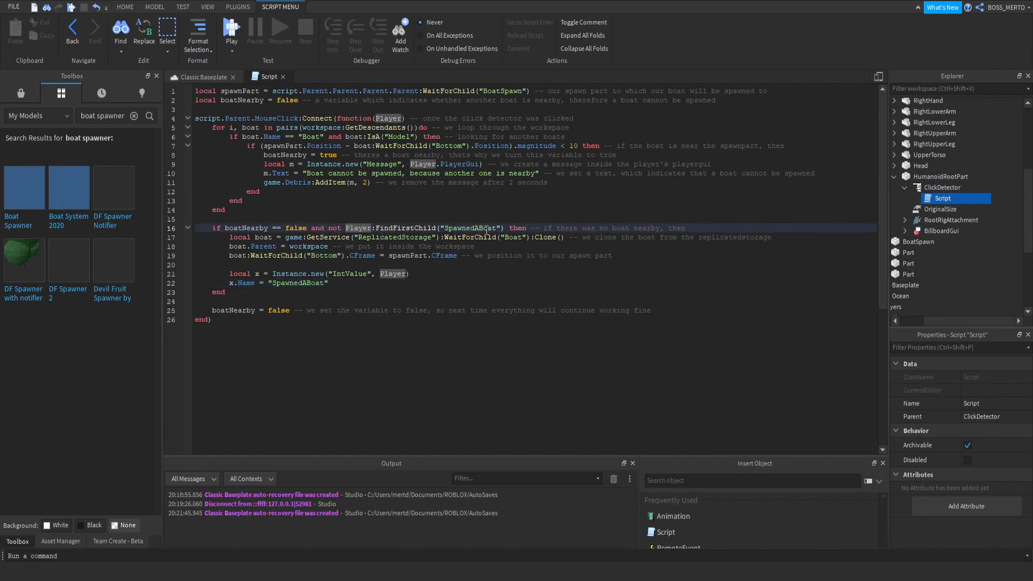
{"action": "left_click_drag", "start_coordinate": [336, 228], "coordinate": [508, 229]}
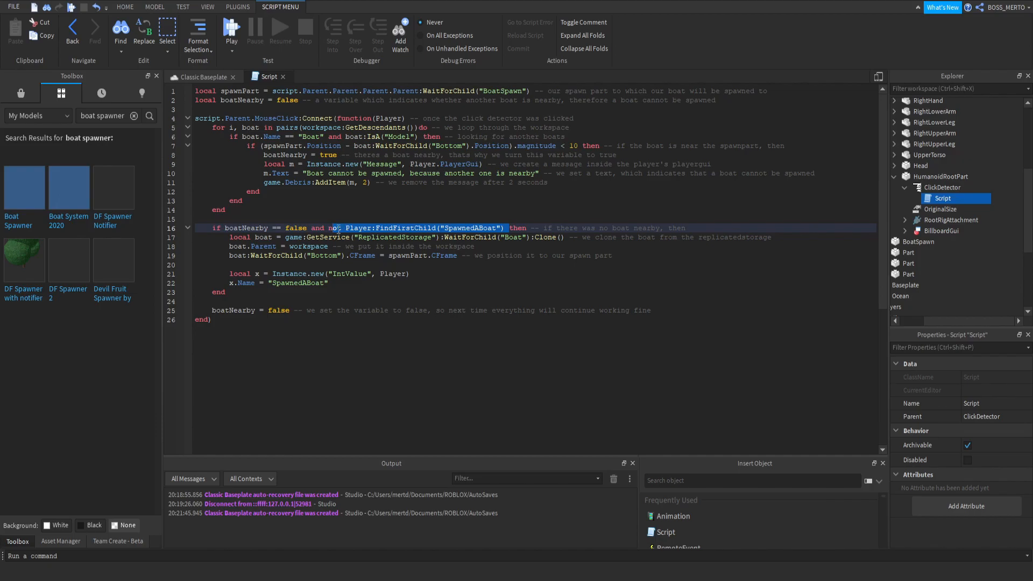
{"action": "left_click_drag", "start_coordinate": [336, 227], "coordinate": [356, 273]}
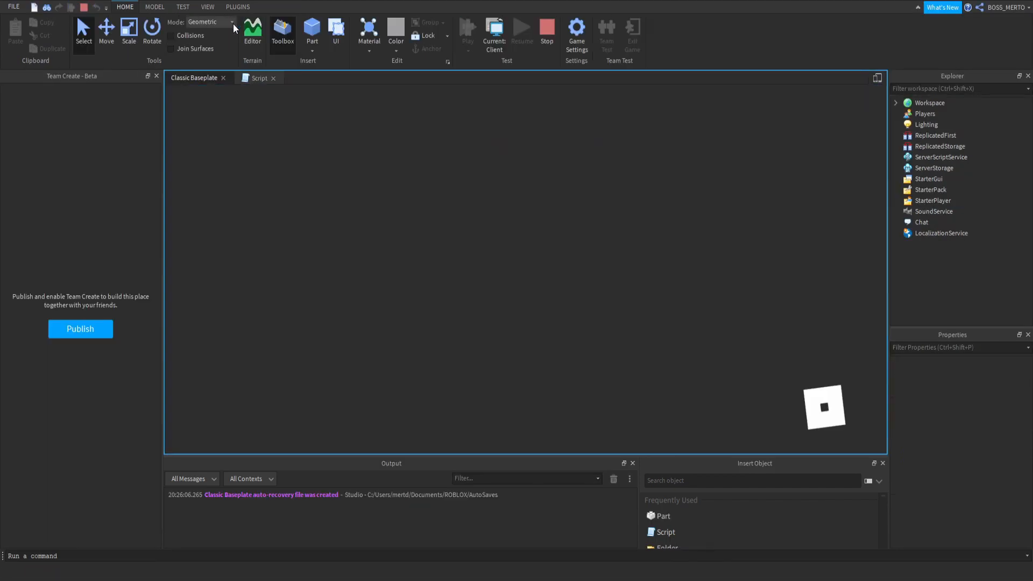
Play-test the Boat Seller and verify SpawnedABoat appears under player BOSS_MERTO.
{"action": "left_click", "coordinate": [466, 31]}
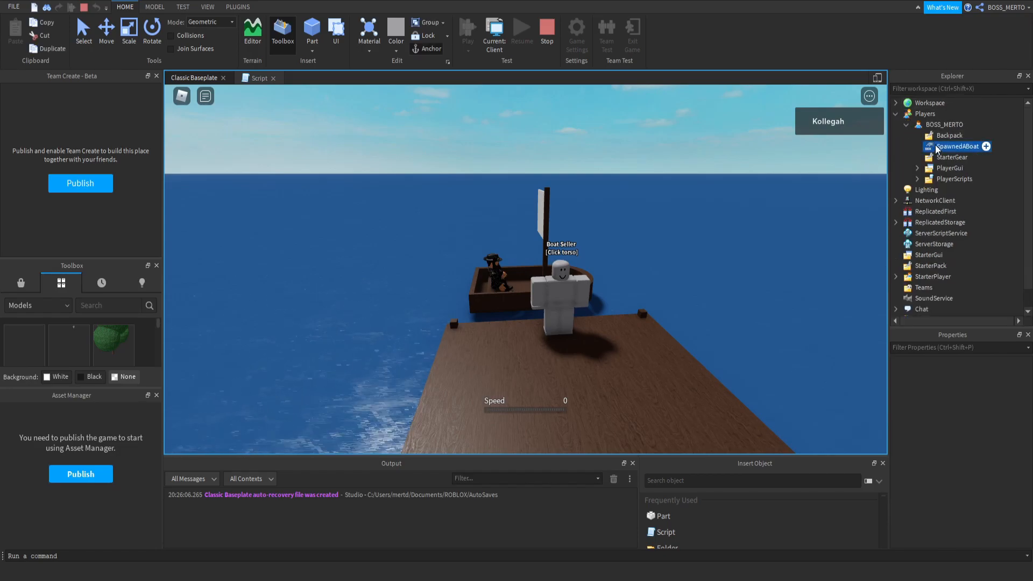
{"action": "left_click", "coordinate": [956, 145]}
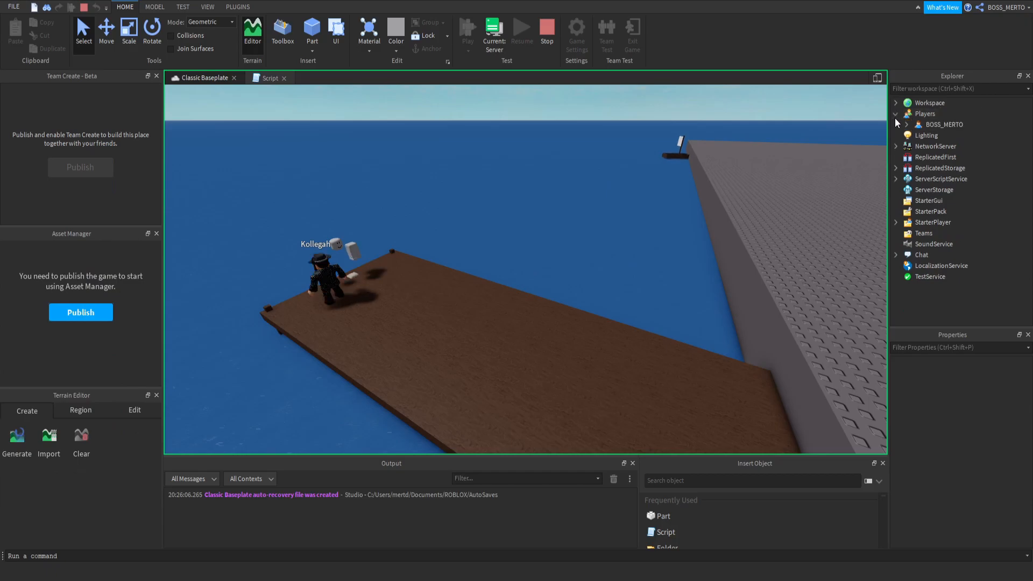
{"action": "left_click", "coordinate": [905, 124]}
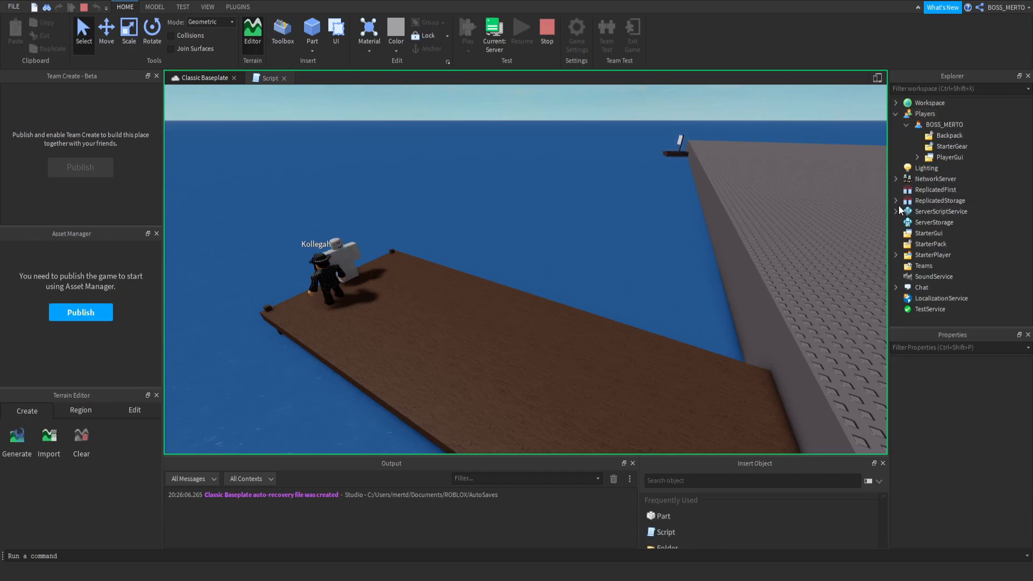
{"action": "left_click", "coordinate": [467, 30]}
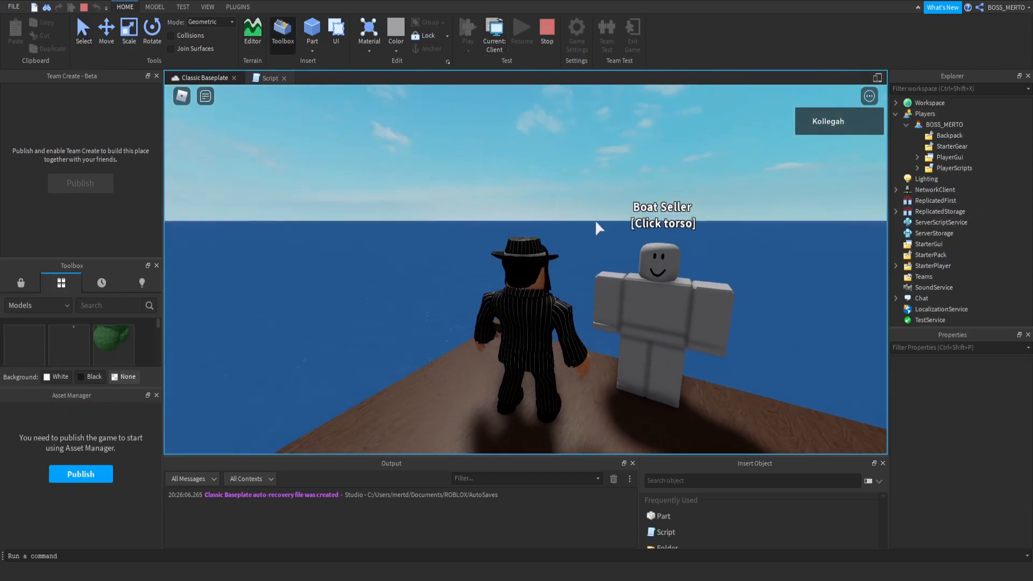
{"action": "left_click", "coordinate": [661, 310]}
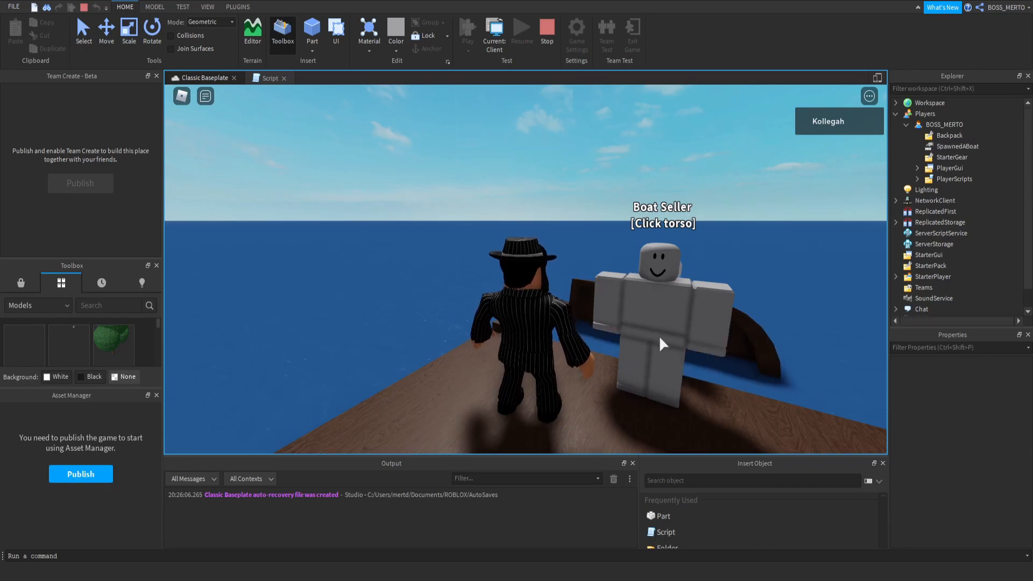
{"action": "left_click", "coordinate": [663, 310]}
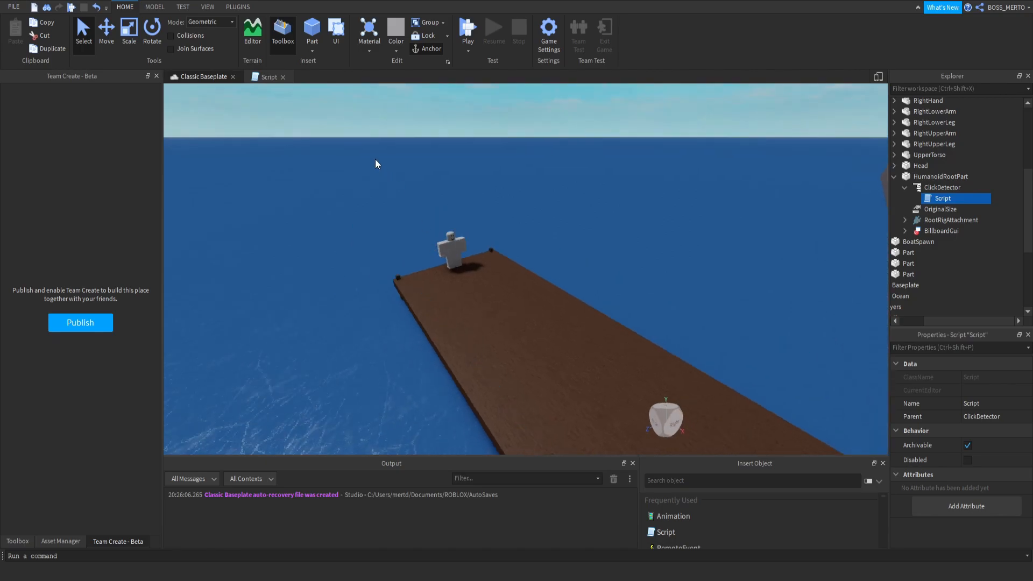
Move the check into a nested if Player:FindFirstChild("SpawnedABoat") with an else block.
{"action": "left_click", "coordinate": [268, 76]}
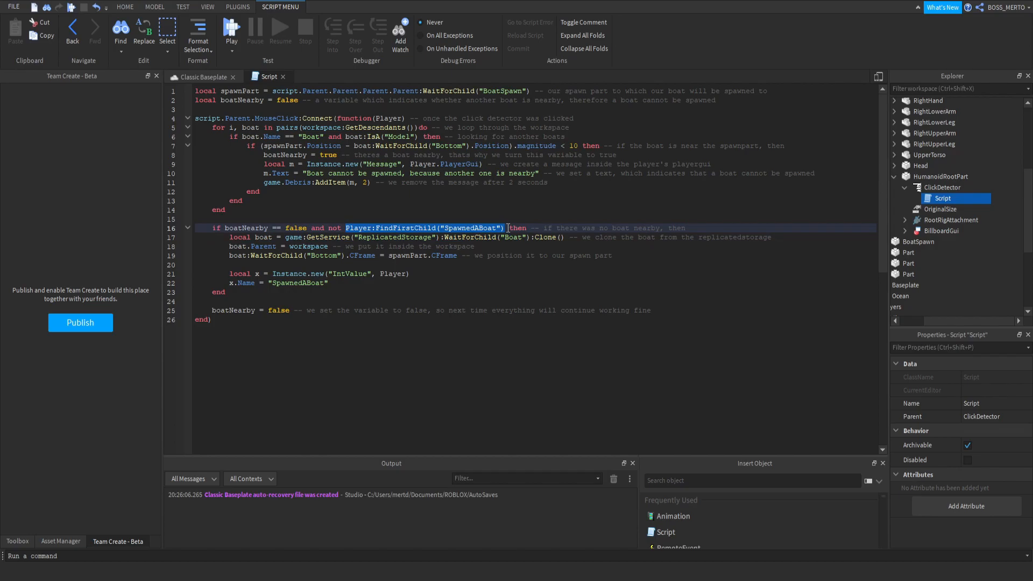
{"action": "key", "text": "Delete"}
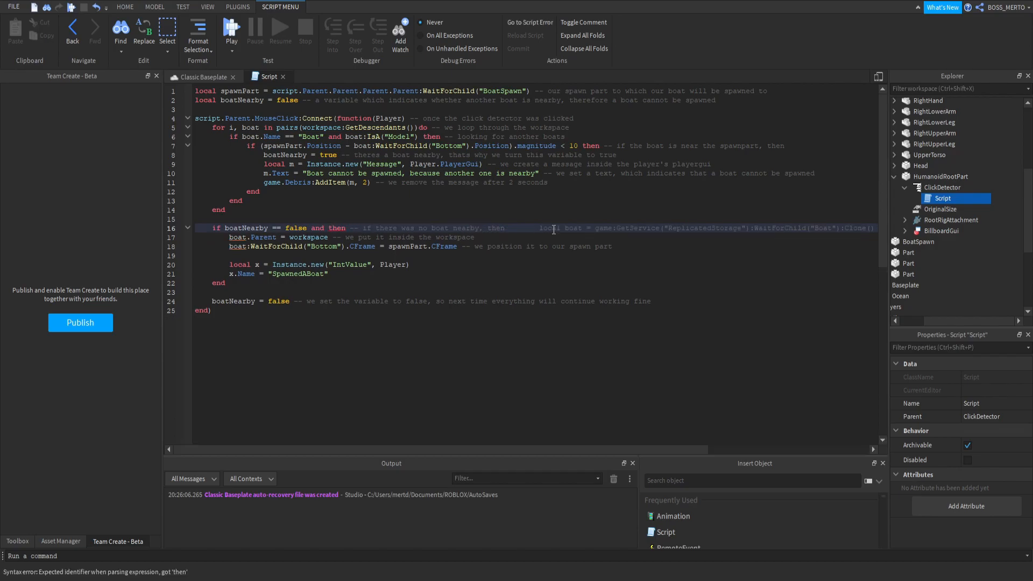
{"action": "key", "text": "Enter"}
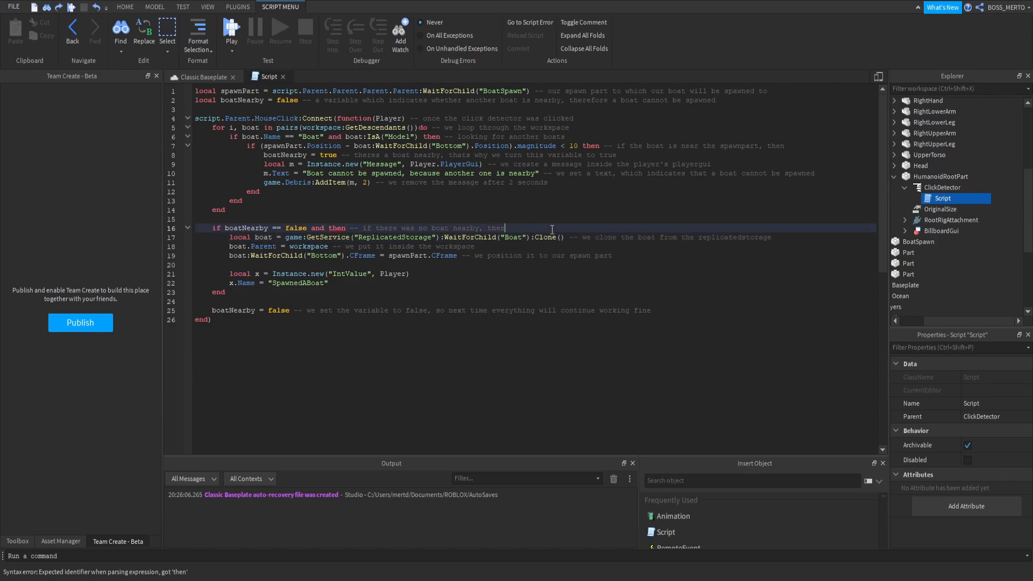
{"action": "type", "text": "if Player:FindFirstChild(\"SpawnedABoat\") then"}
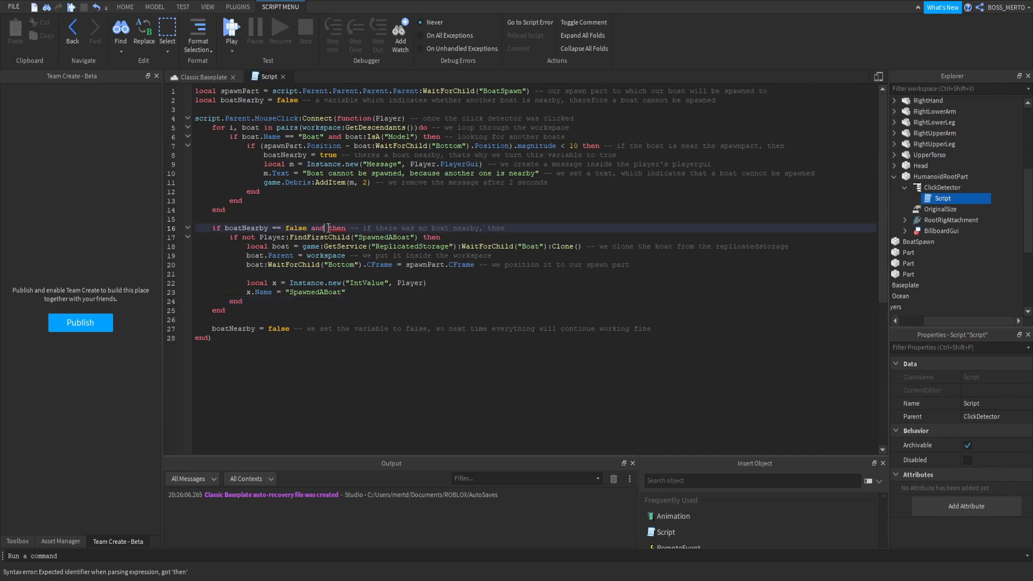
{"action": "key", "text": "BackSpace"}
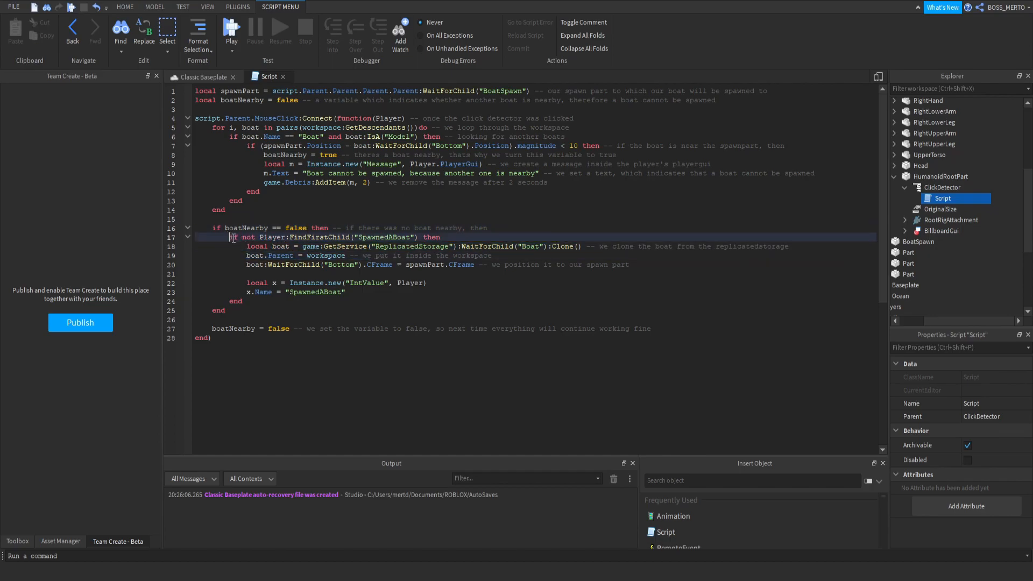
{"action": "double_click", "coordinate": [279, 256]}
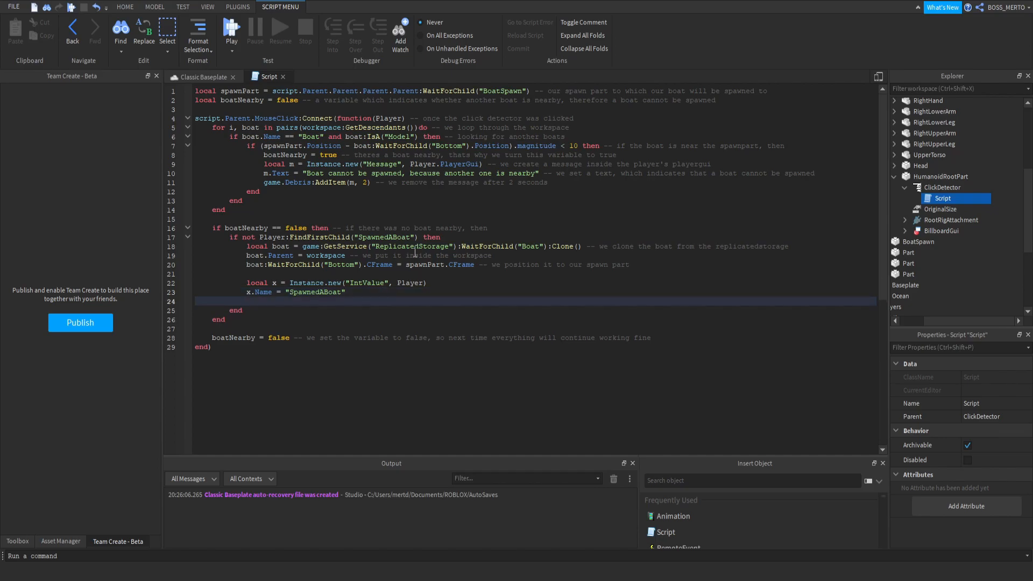
{"action": "type", "text": "else"}
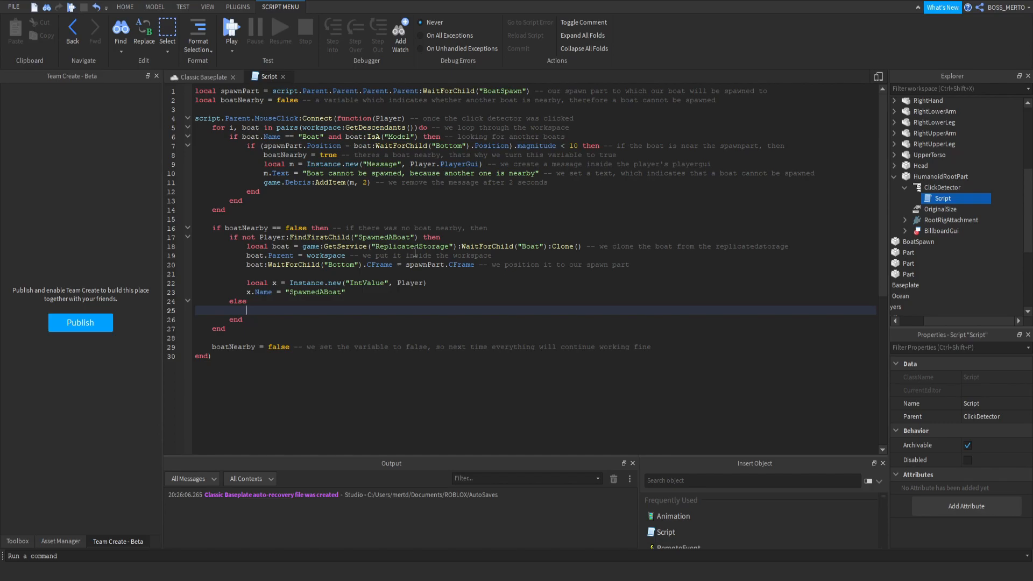
{"action": "mouse_move", "coordinate": [790, 296]}
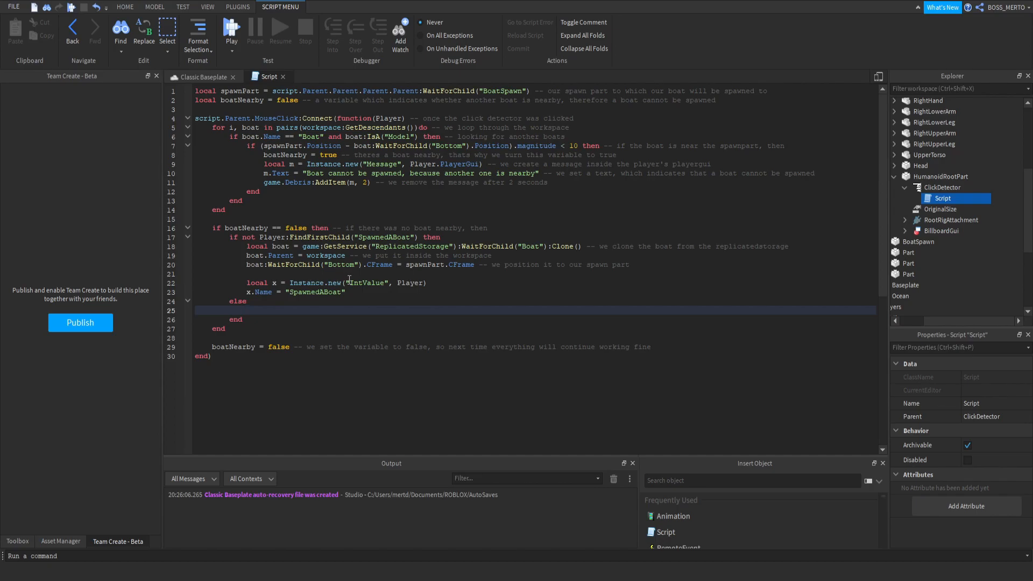
Add local x2 = Instance.new("ObjectValue", Player) with x2.Name = "Boat" and x2.Value = boat.
{"action": "left_click", "coordinate": [459, 298]}
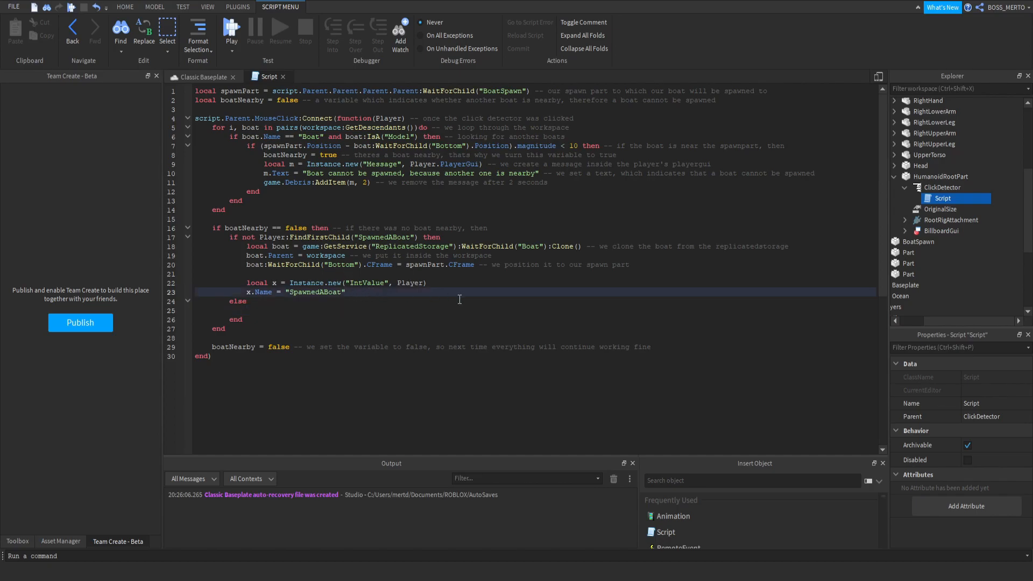
{"action": "type", "text": "local x2"}
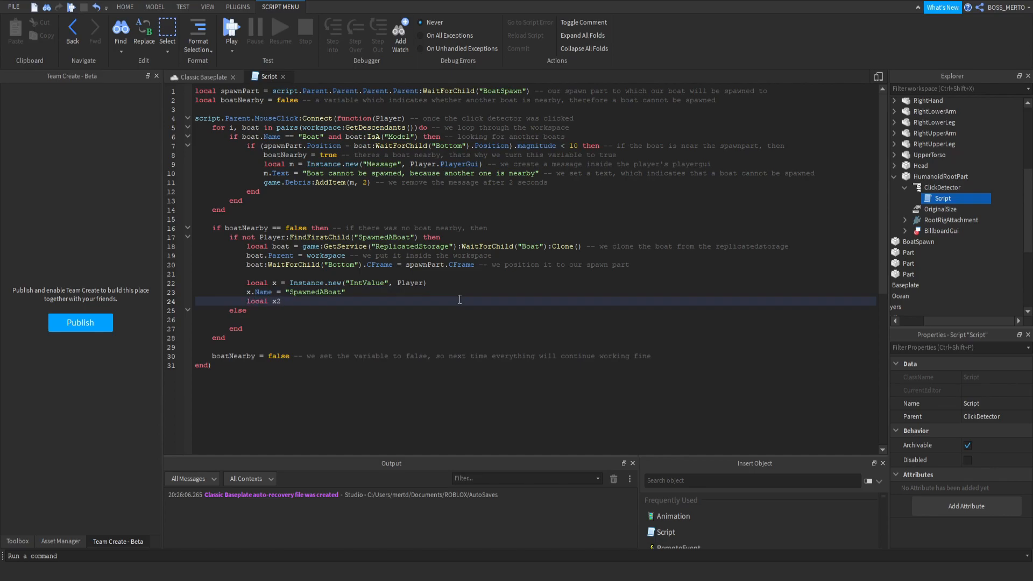
{"action": "type", "text": "="}
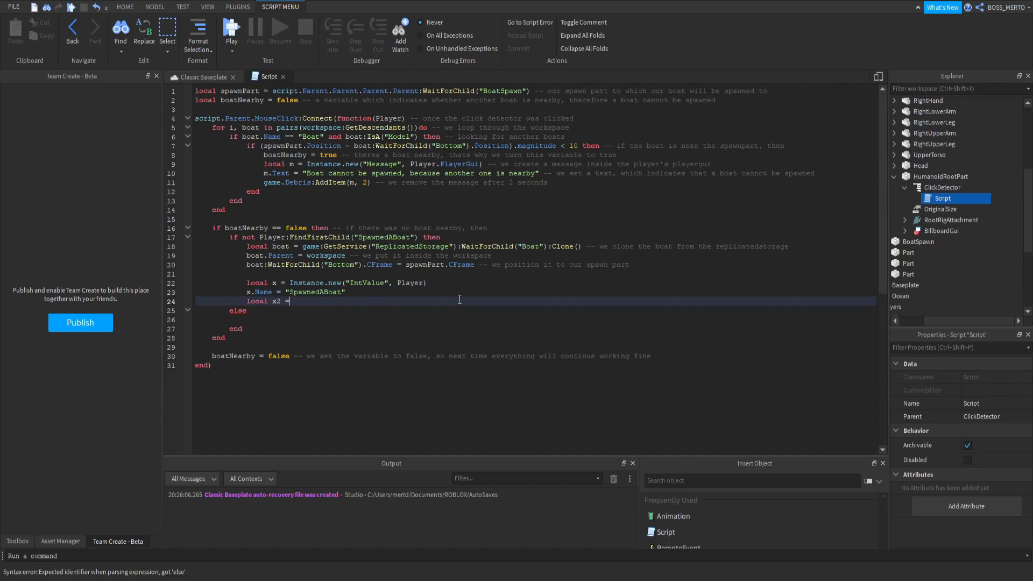
{"action": "type", "text": "Instance.new(\"\")"}
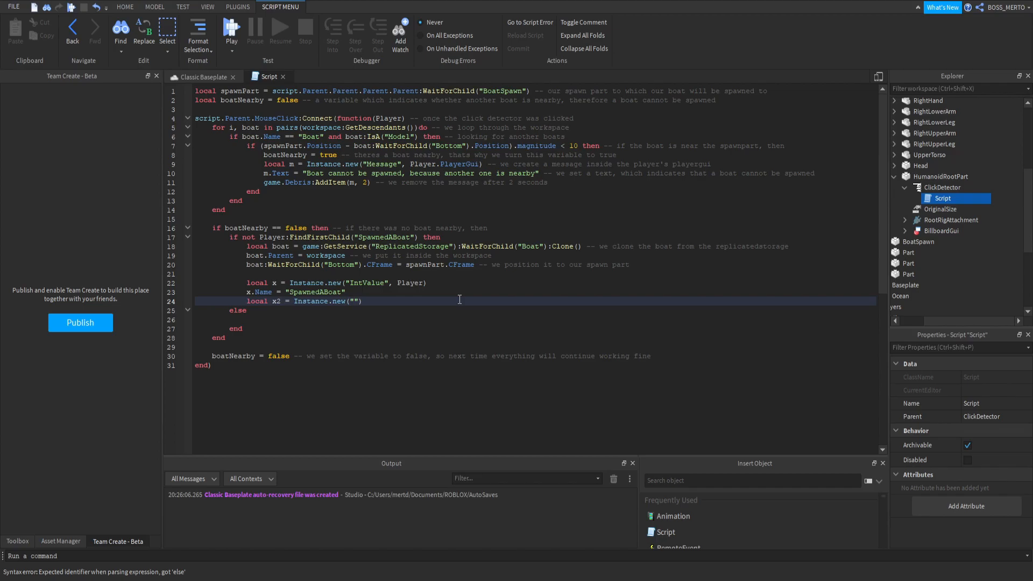
{"action": "type", "text": "ObjectValue"}
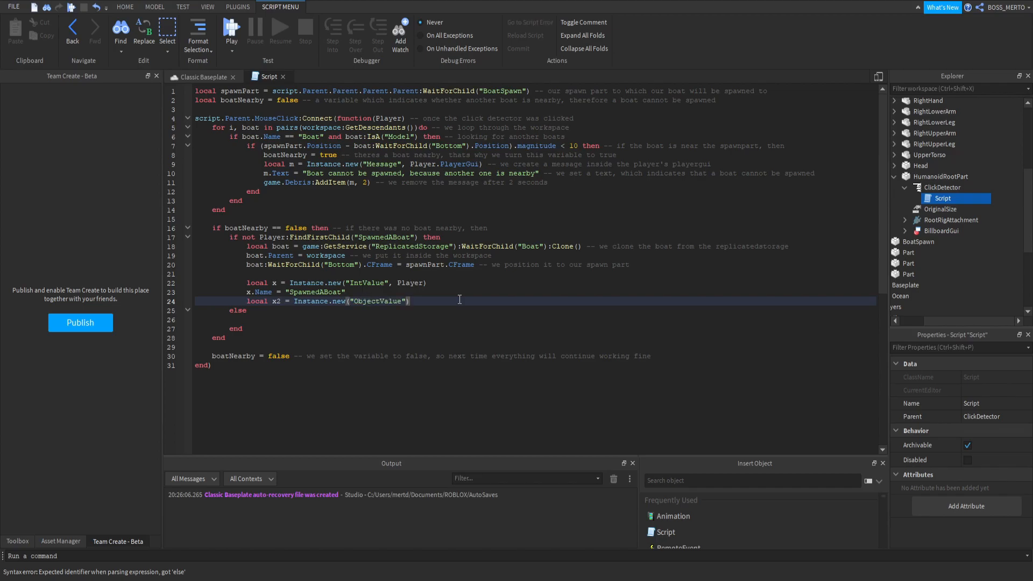
{"action": "type", "text": ", Player"}
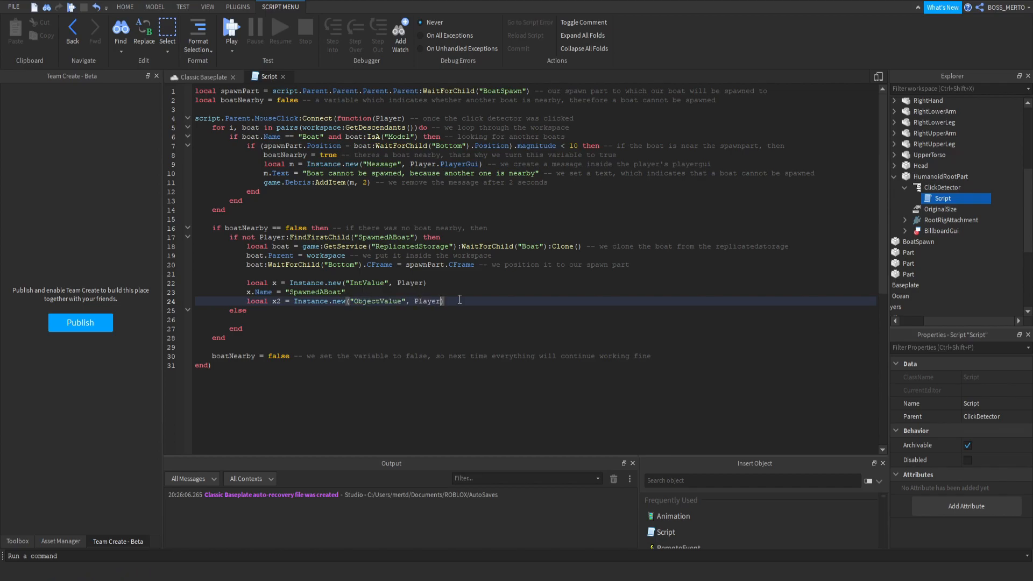
{"action": "type", "text": "x2.Name = \""}
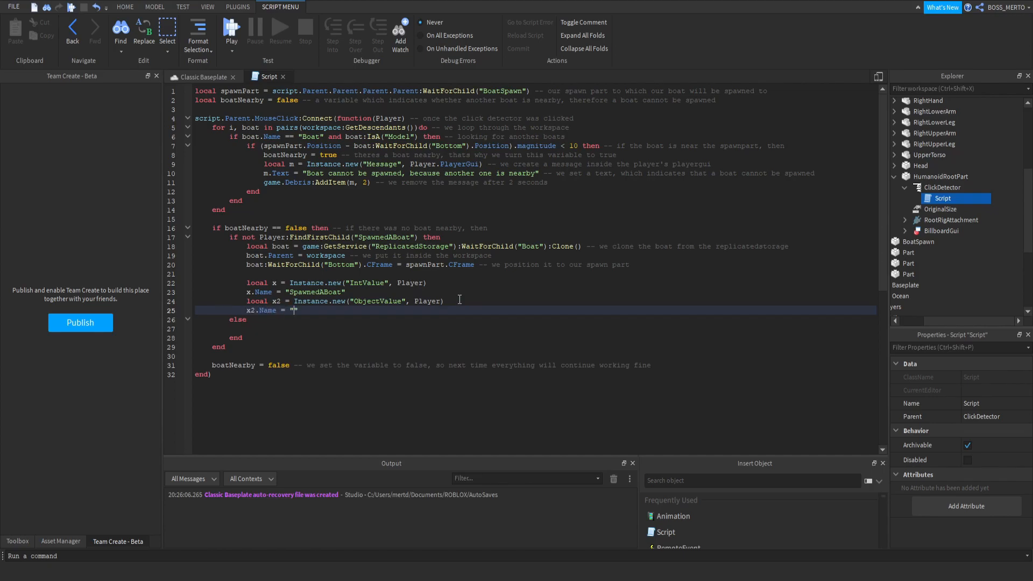
{"action": "type", "text": "Boat\""}
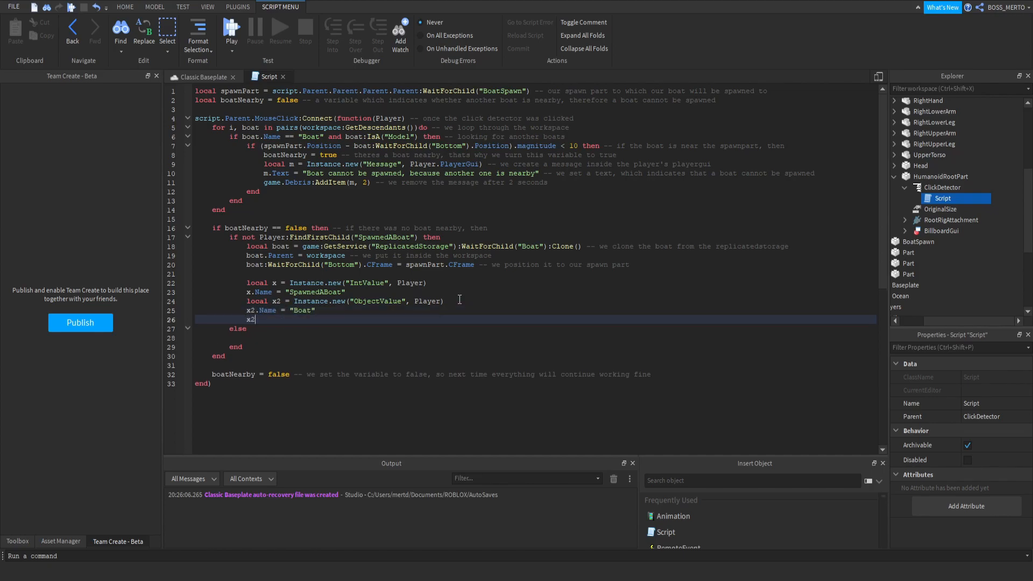
{"action": "type", "text": ".Value ="}
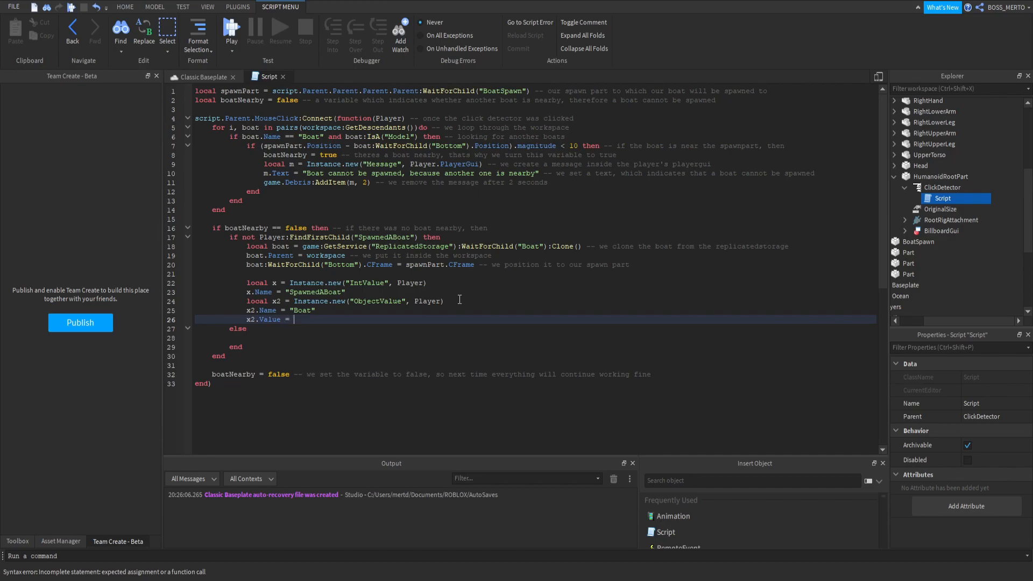
{"action": "type", "text": "boat"}
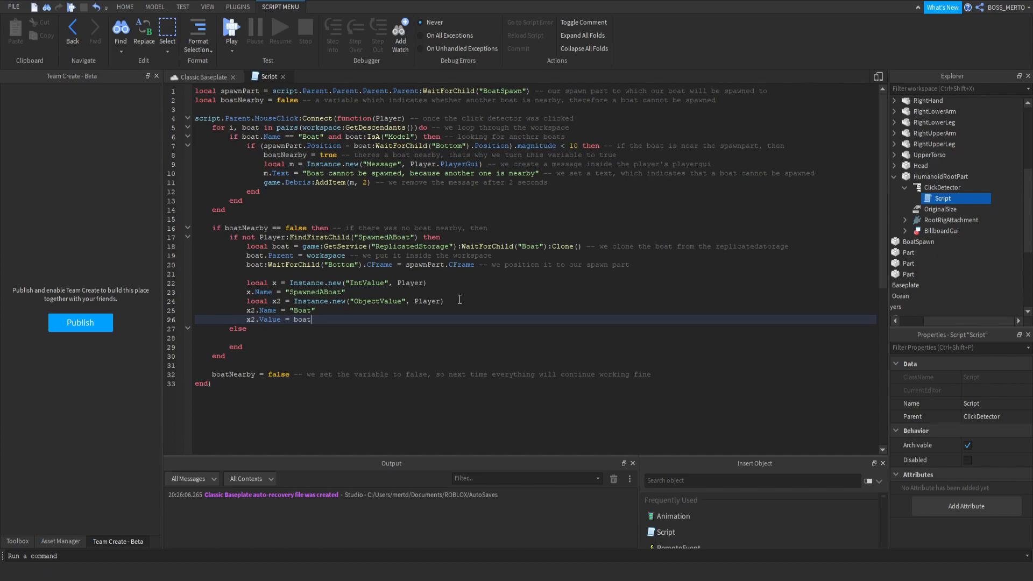
{"action": "double_click", "coordinate": [268, 319]}
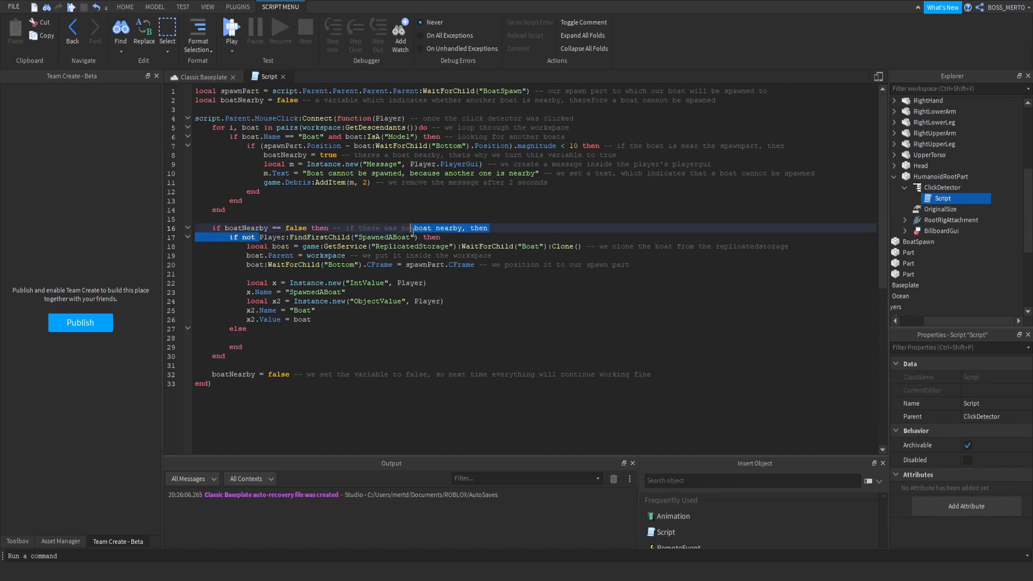
In the else branch, destroy Player's Boat.Value and then the SpawnedABoat value.
{"action": "type", "text": "Player:FindFirstChild(\"SpawnedABoat\")"}
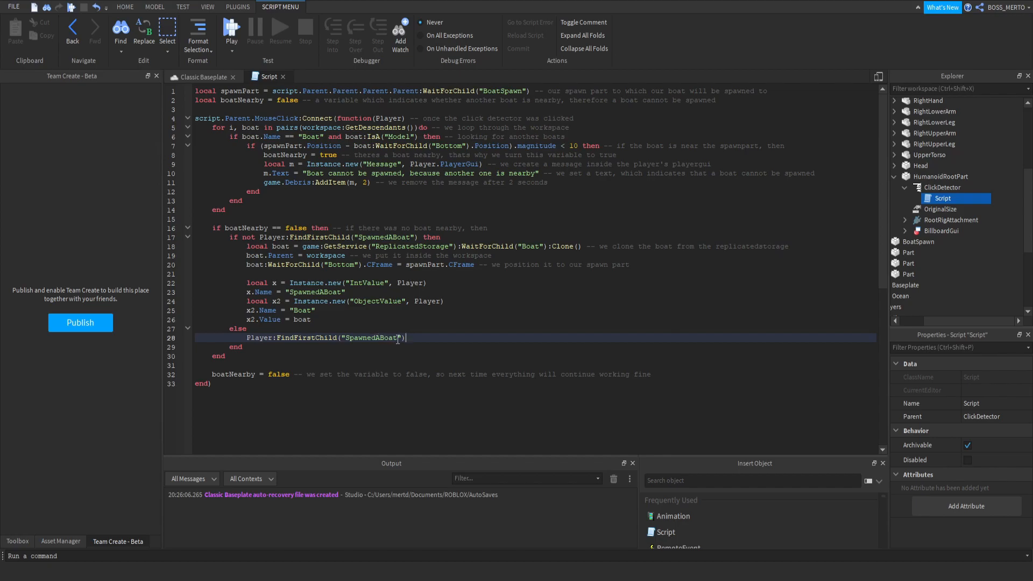
{"action": "double_click", "coordinate": [371, 338]}
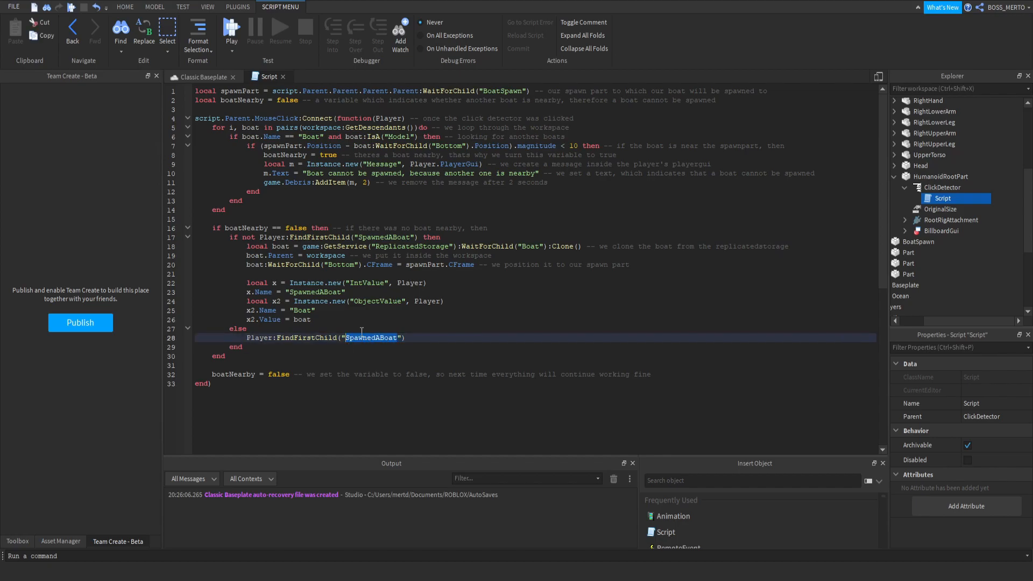
{"action": "type", "text": "Boat"}
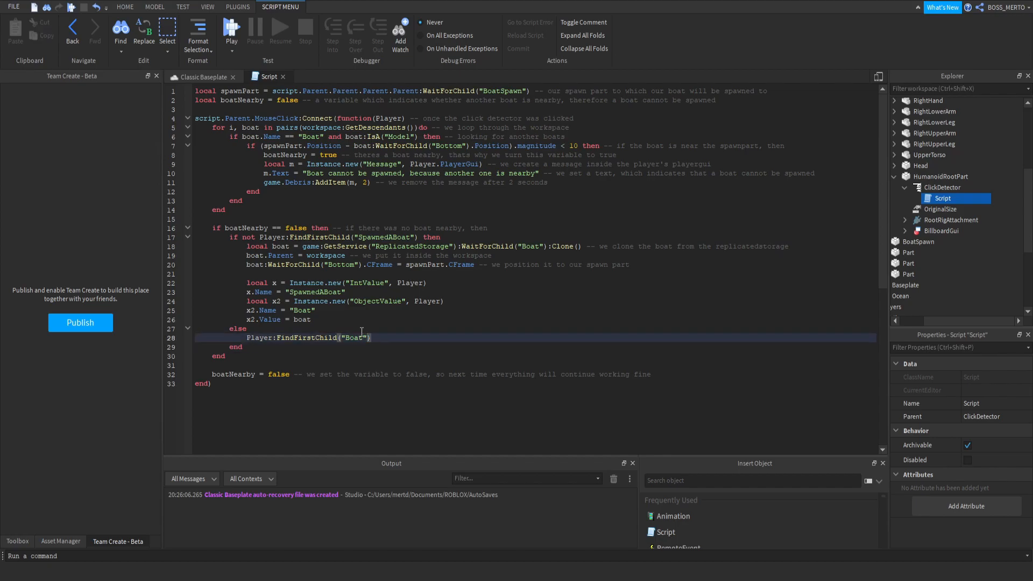
{"action": "type", "text": ".Value."}
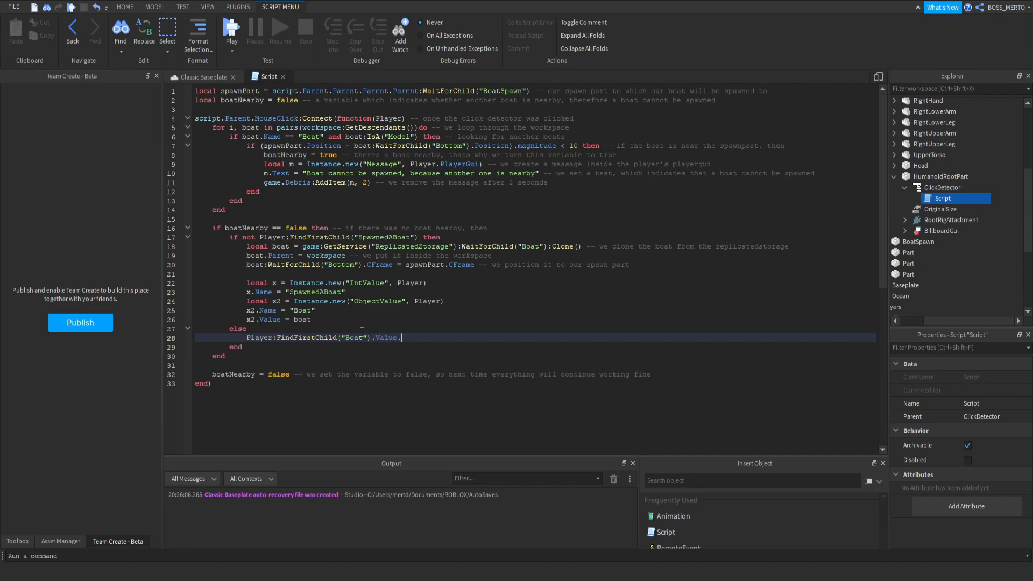
{"action": "type", "text": ":Destroy("}
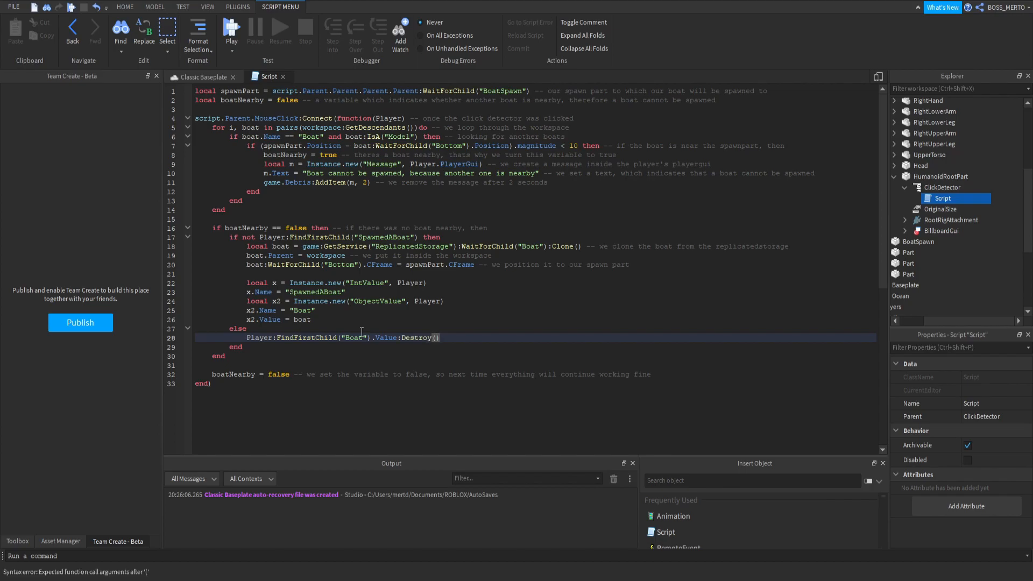
{"action": "key", "text": "enter"}
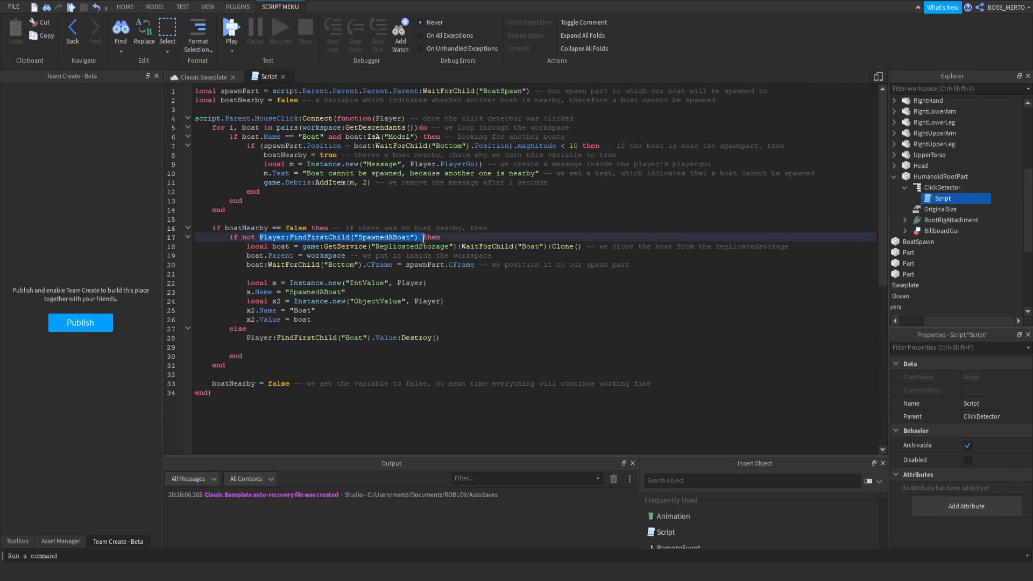
{"action": "type", "text": "Player:FindFirstChild(\"SpawnedABoat\")"}
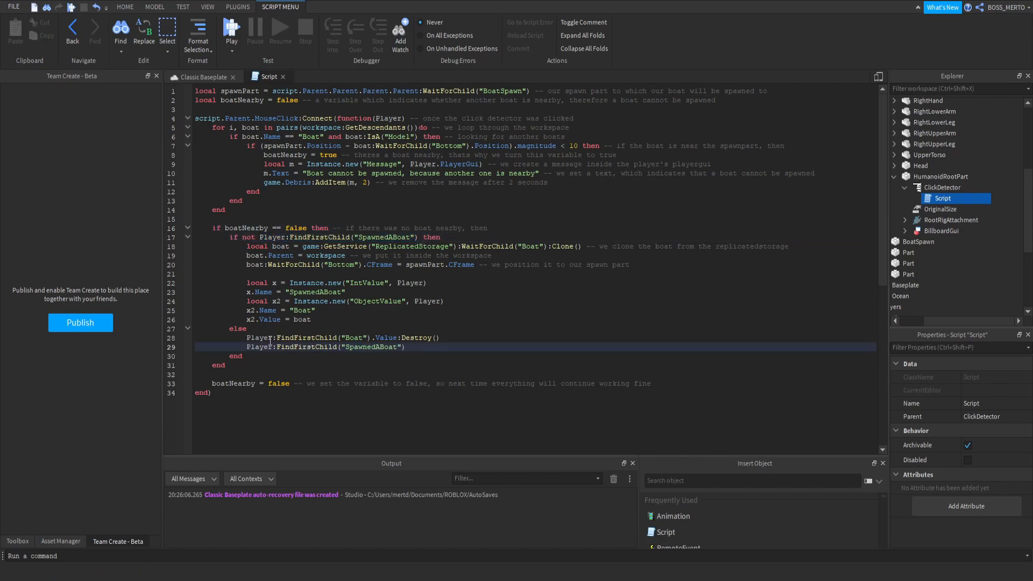
{"action": "type", "text": ":Destroy()"}
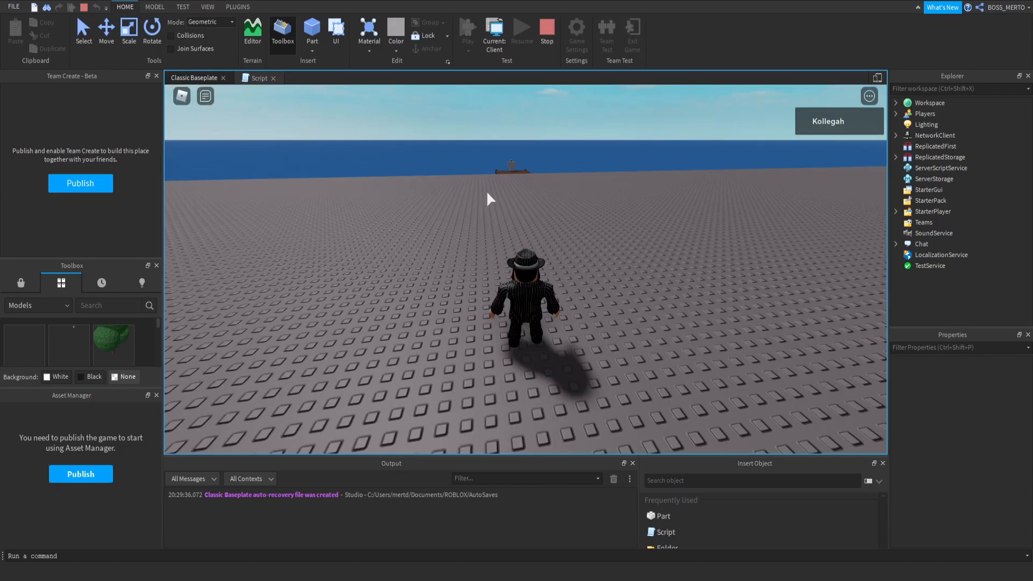
Spawn a boat in the running play-test and inspect the player's Boat value in Explorer.
{"action": "left_click", "coordinate": [259, 77]}
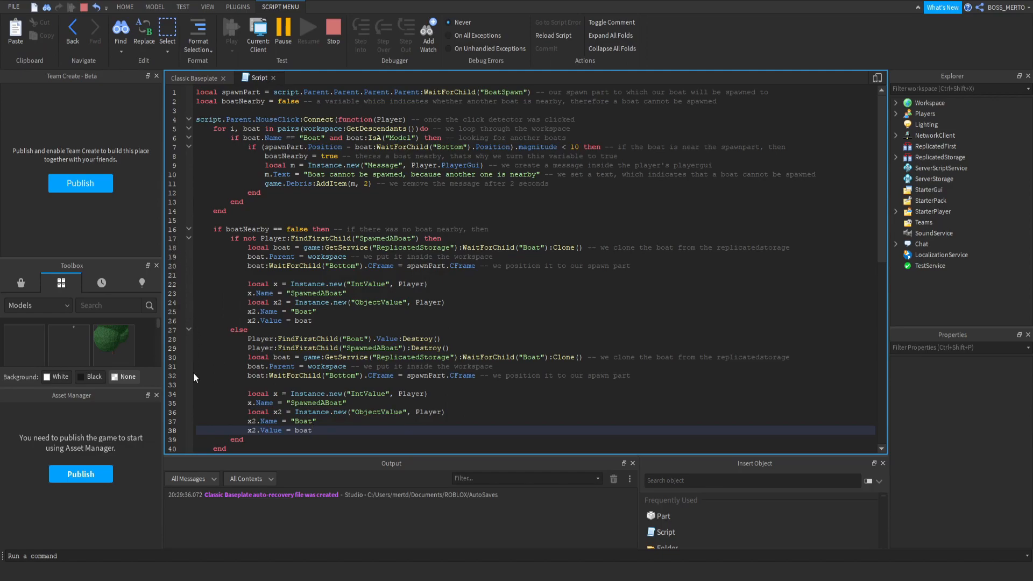
{"action": "left_click", "coordinate": [124, 6]}
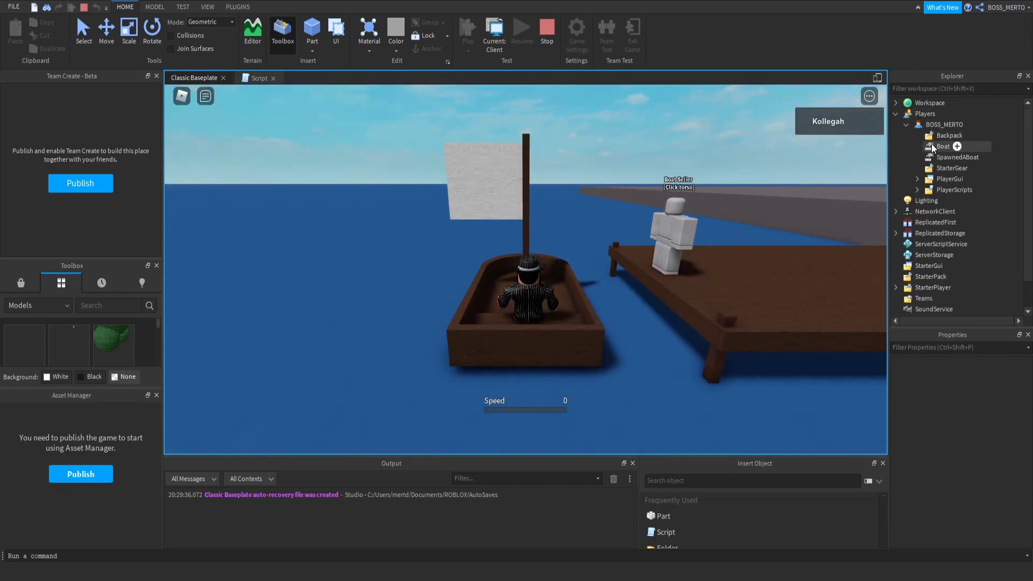
{"action": "left_click", "coordinate": [945, 146]}
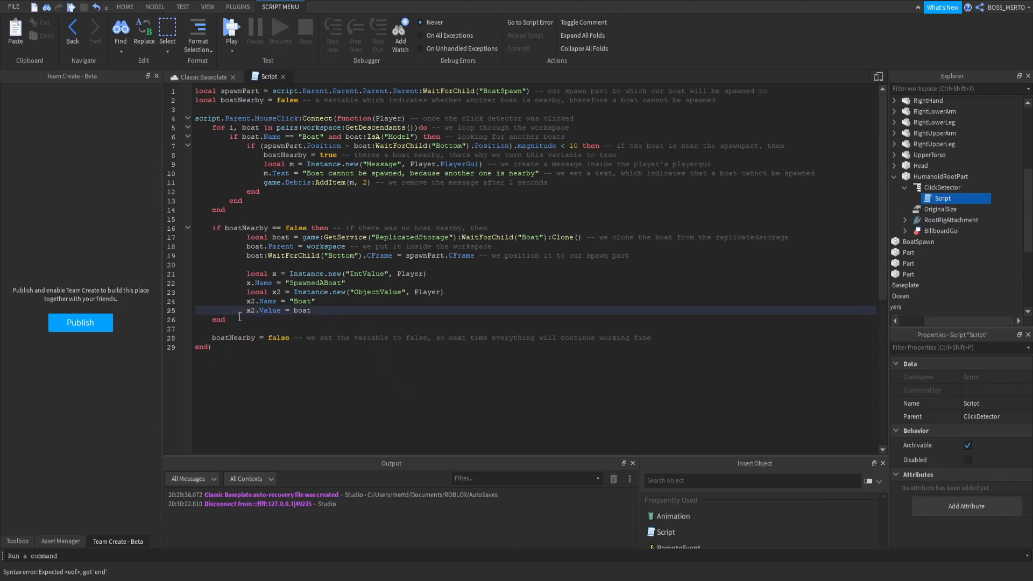
Add Player:FindFirstChild("Boat").Value:Destroy() to the spawn branch and start a play-test.
{"action": "left_click_drag", "start_coordinate": [244, 237], "coordinate": [312, 310]}
{"action": "type", "text": "Player"}
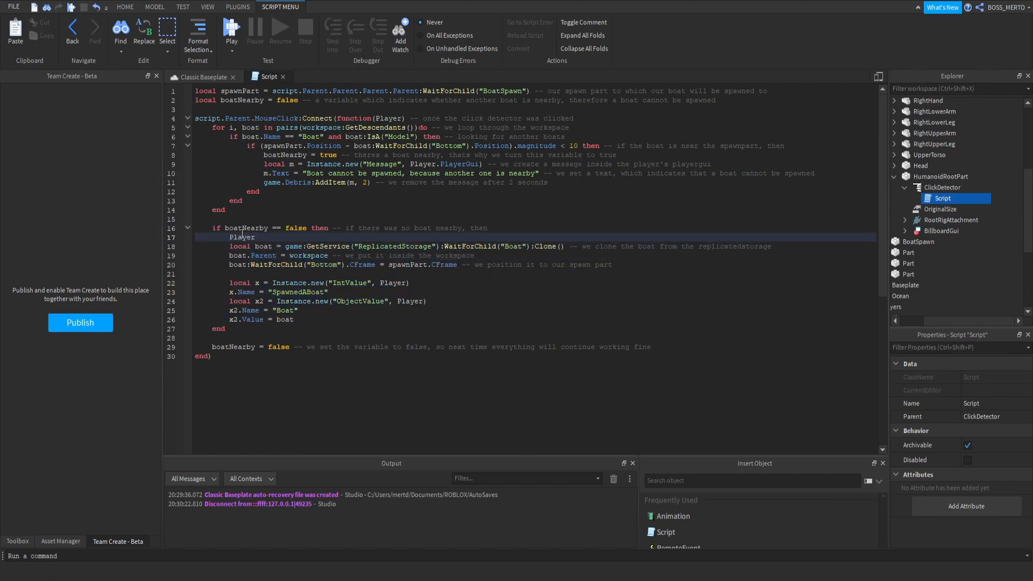
{"action": "type", "text": ":FindFirstChild"}
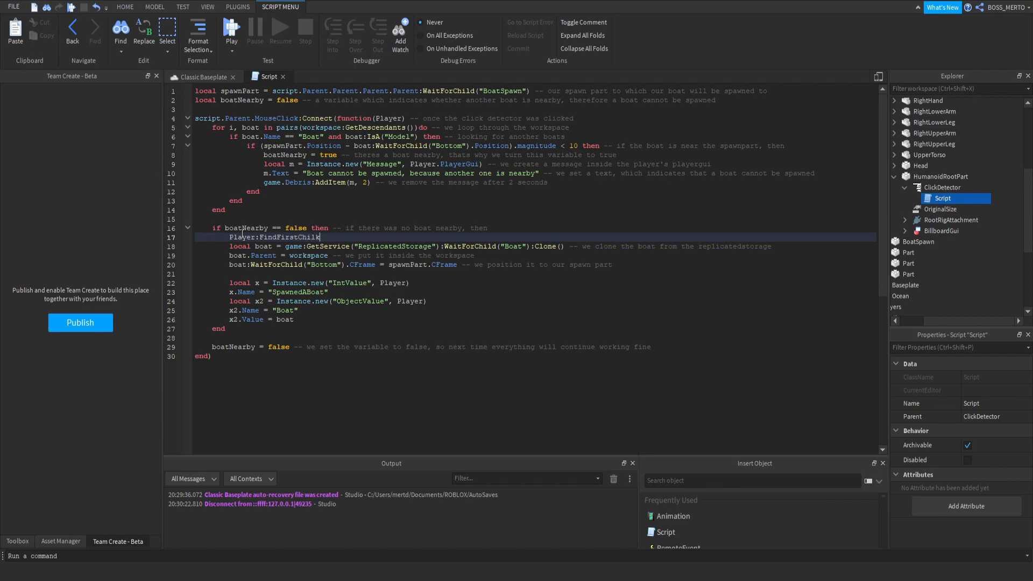
{"action": "type", "text": "(\"B\")"}
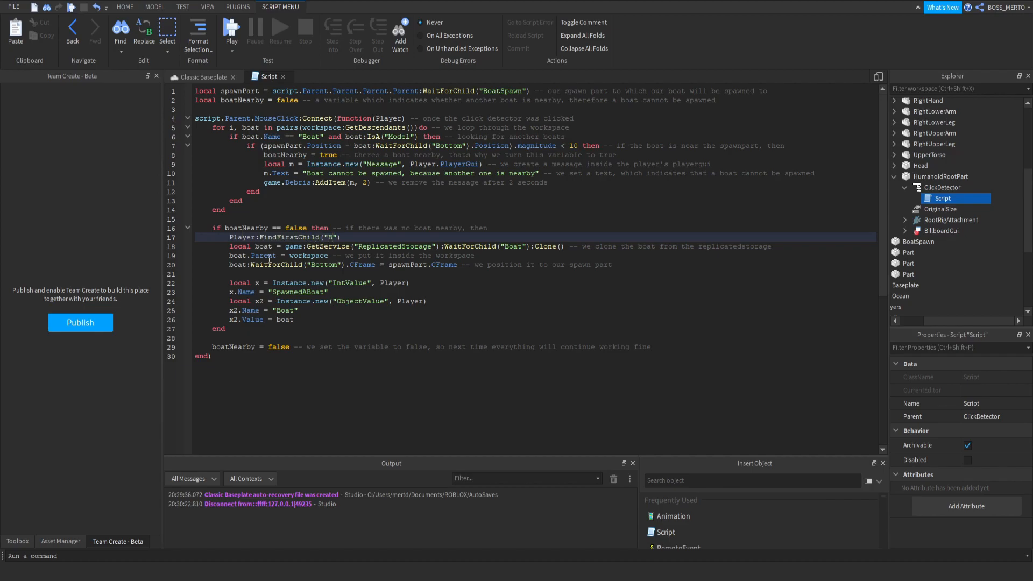
{"action": "mouse_move", "coordinate": [530, 288]}
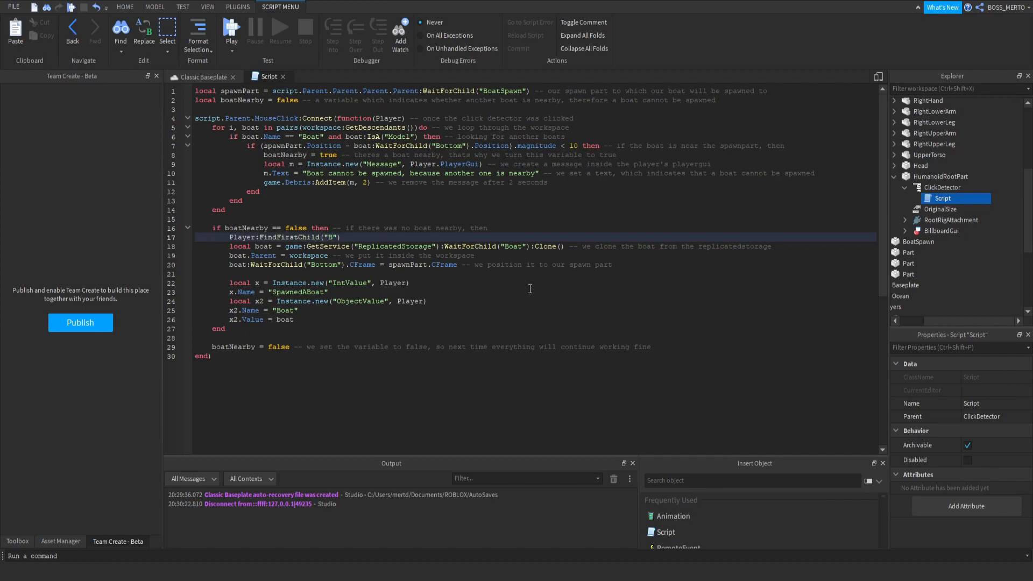
{"action": "type", "text": "oat"}
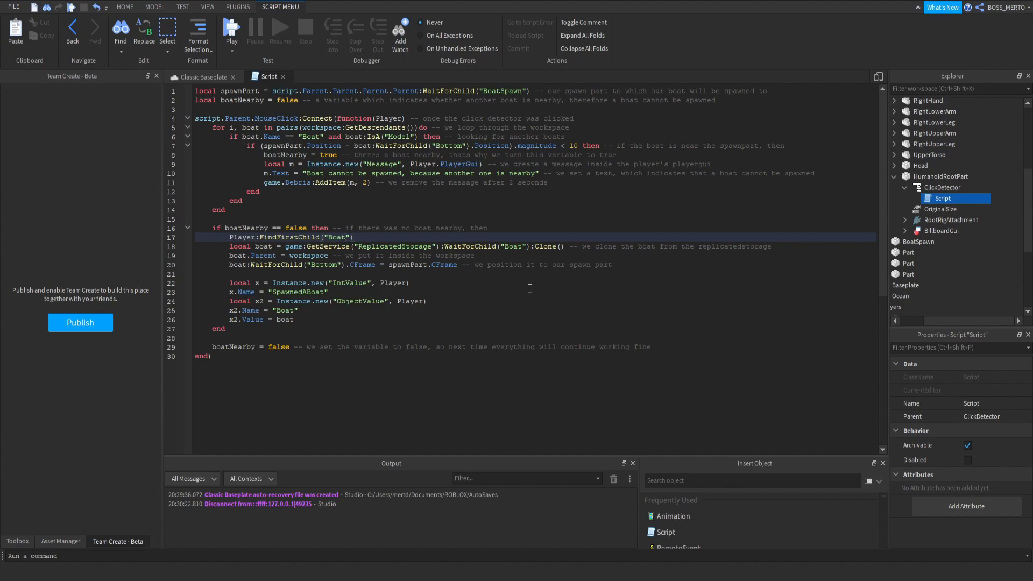
{"action": "type", "text": ".Value:De"}
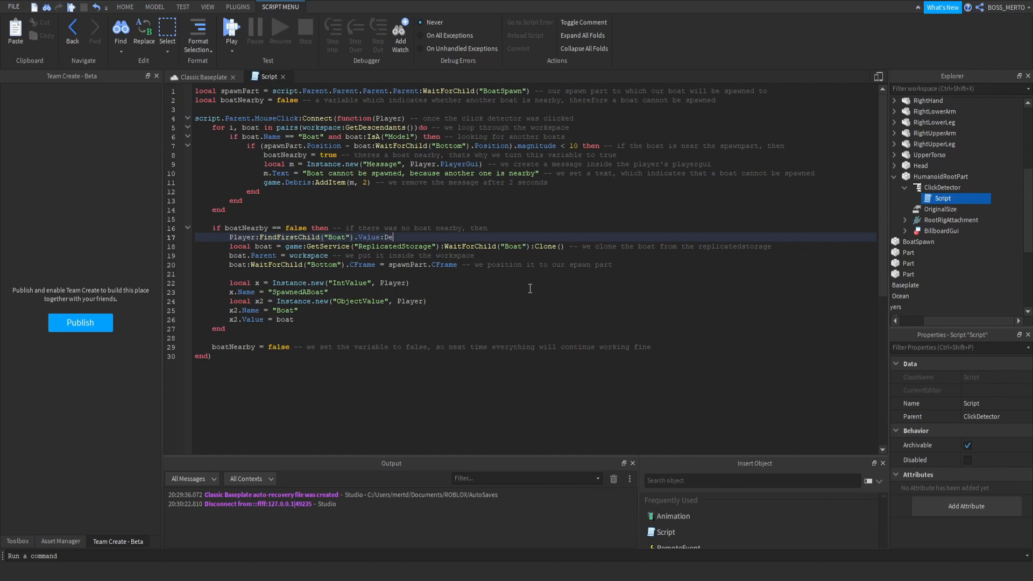
{"action": "type", "text": "stroy()"}
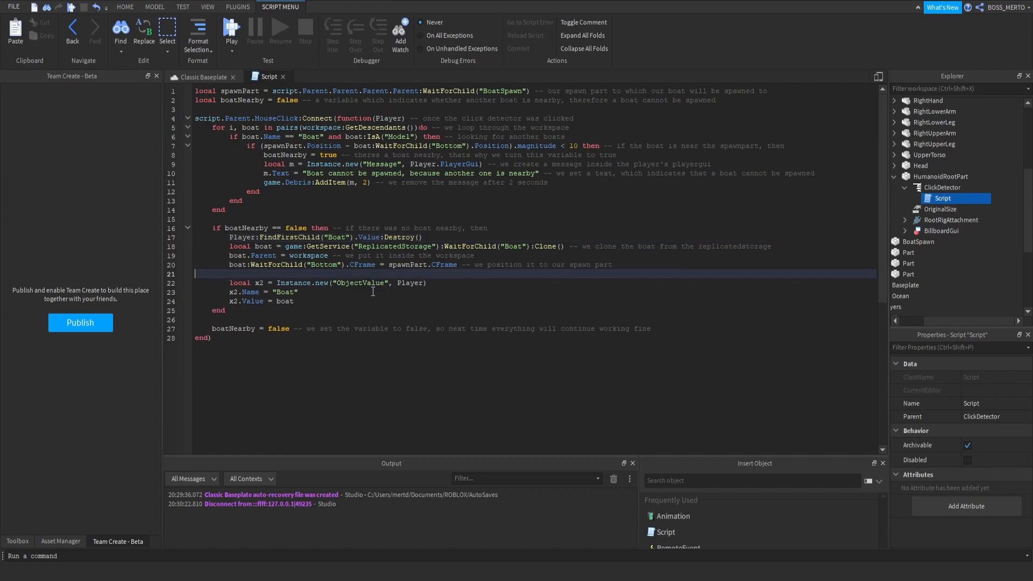
{"action": "left_click", "coordinate": [231, 29]}
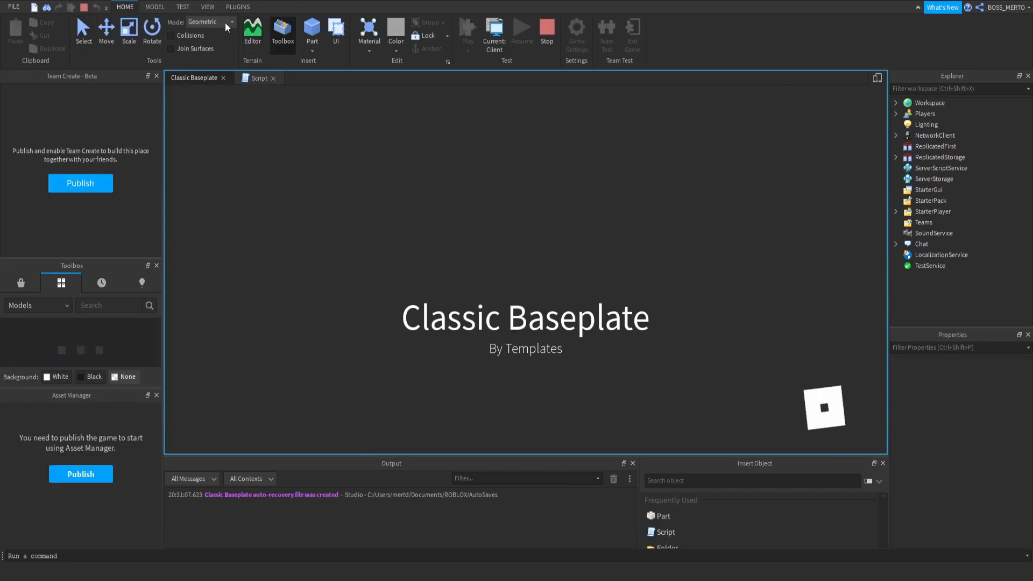
Play-test the Boat Seller, jump to the nil Value error on line 17, then stop.
{"action": "left_click", "coordinate": [467, 29]}
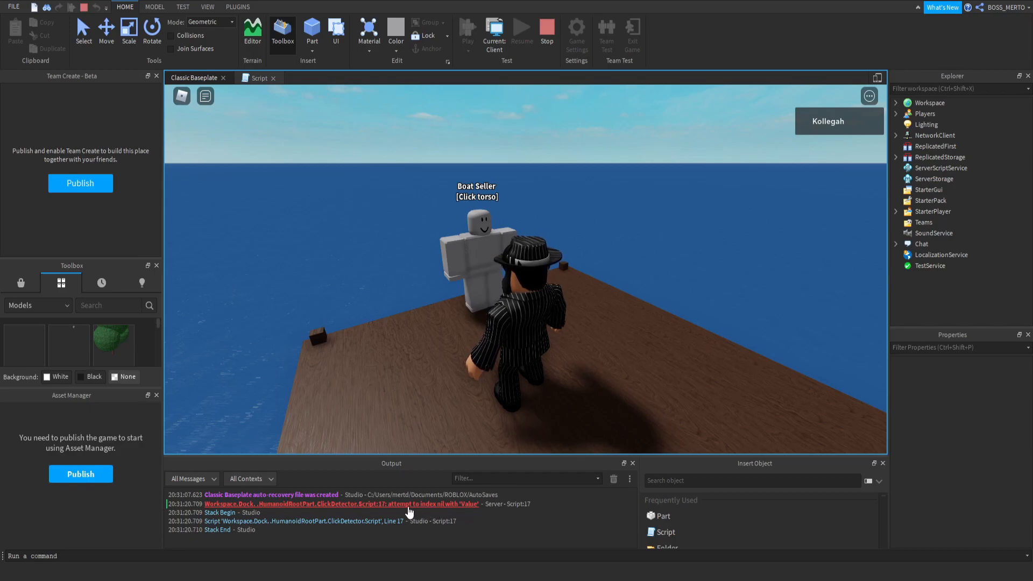
{"action": "left_click", "coordinate": [262, 77]}
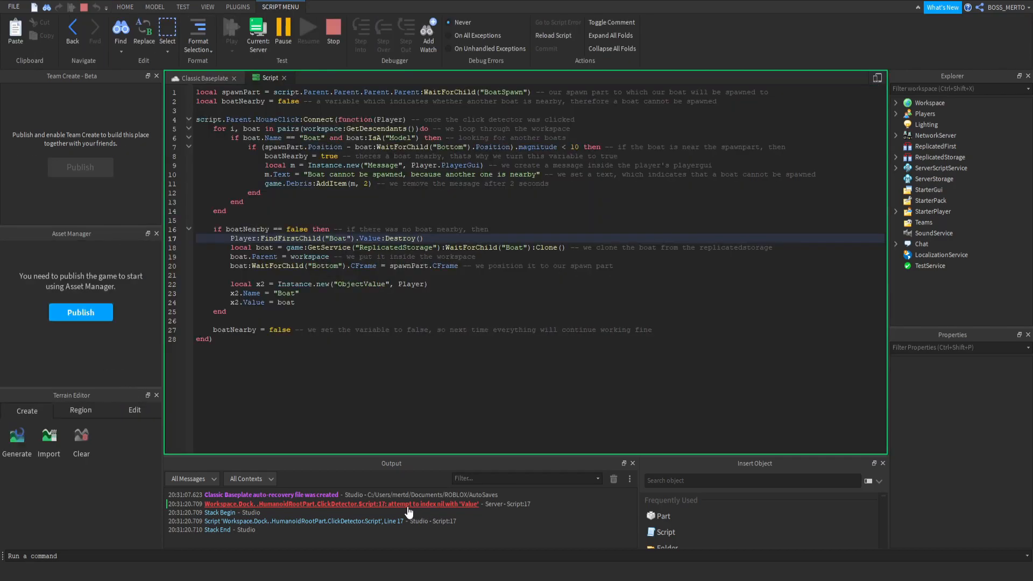
{"action": "left_click", "coordinate": [896, 114]}
{"action": "type", "text": "if Player:FindFirstChild(\"Boat"}
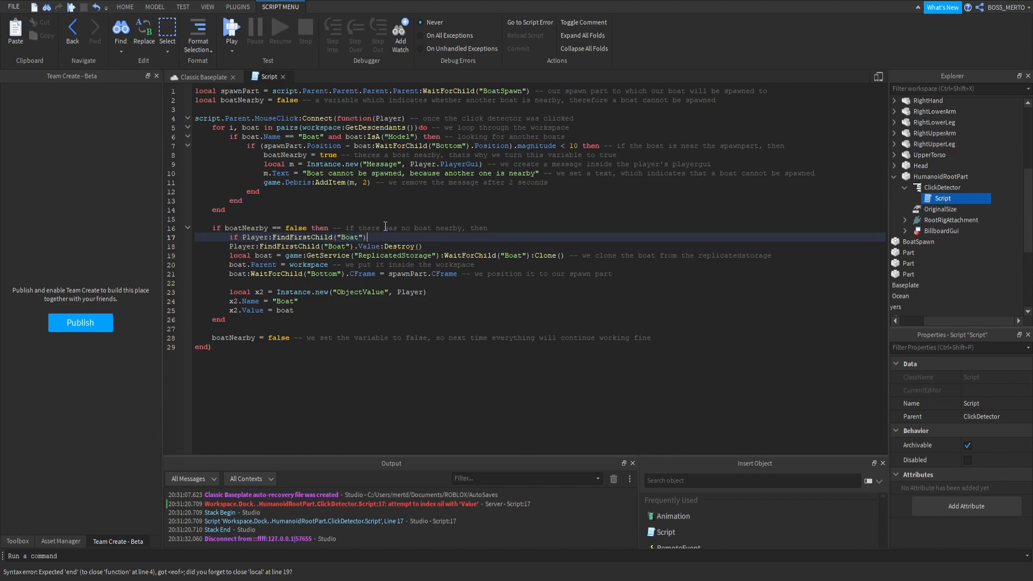
Guard the destroy with if Player:FindFirstChild("Boat") then, replay, and inspect the player's children.
{"action": "type", "text": "then"}
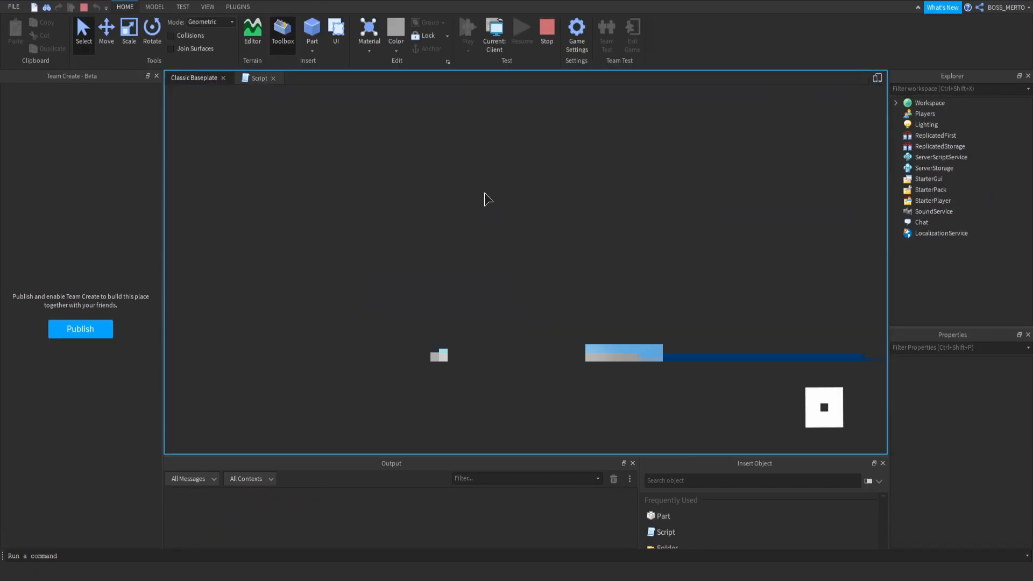
{"action": "left_click", "coordinate": [467, 31]}
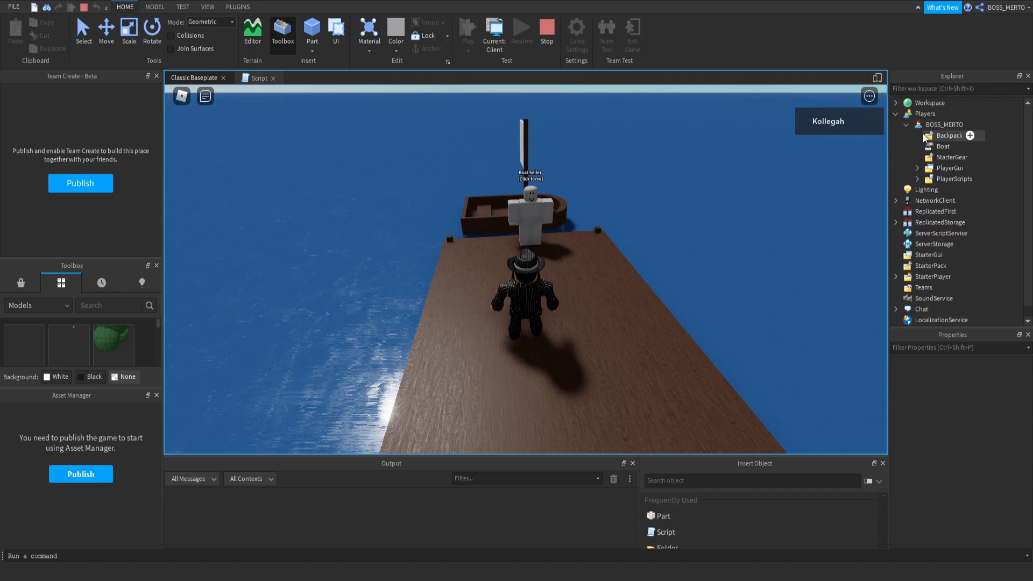
{"action": "left_click", "coordinate": [943, 146]}
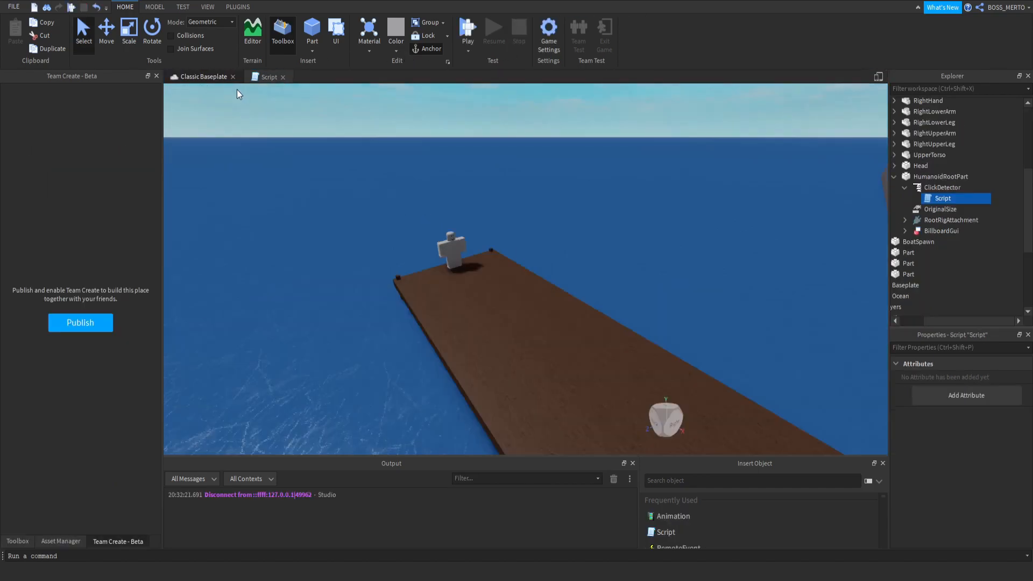
Add Player:FindFirstChild("Boat").Value:Destroy() inside the if block and start a play-test.
{"action": "left_click", "coordinate": [268, 77]}
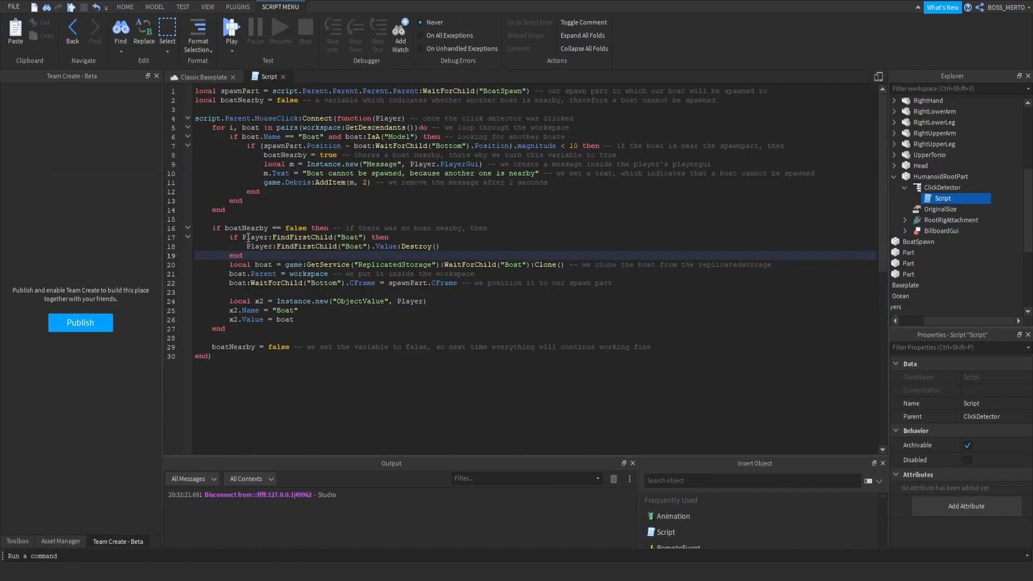
{"action": "double_click", "coordinate": [290, 246]}
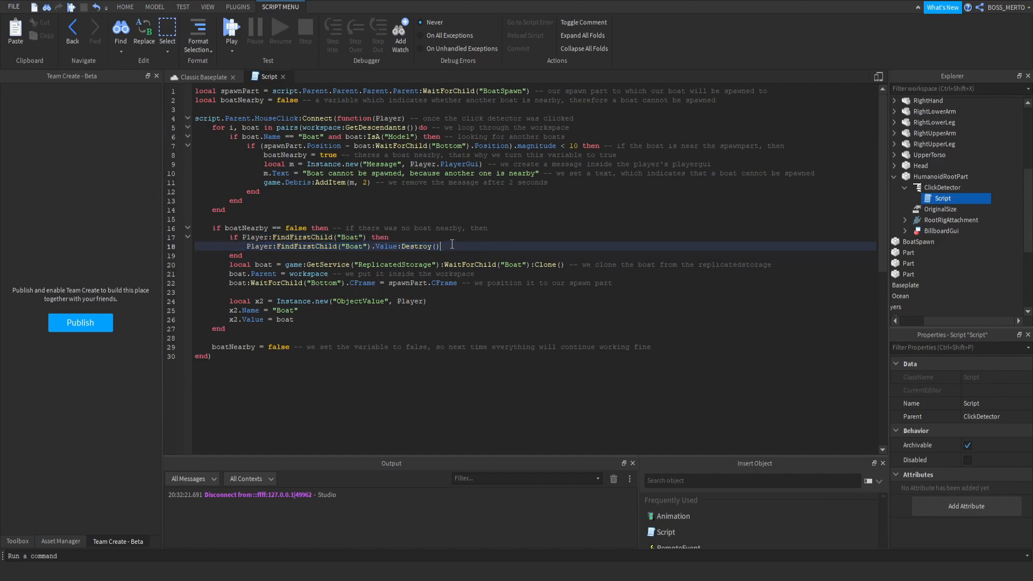
{"action": "type", "text": "Player:FindFirstChild(\"Boat\").Value:Destroy()"}
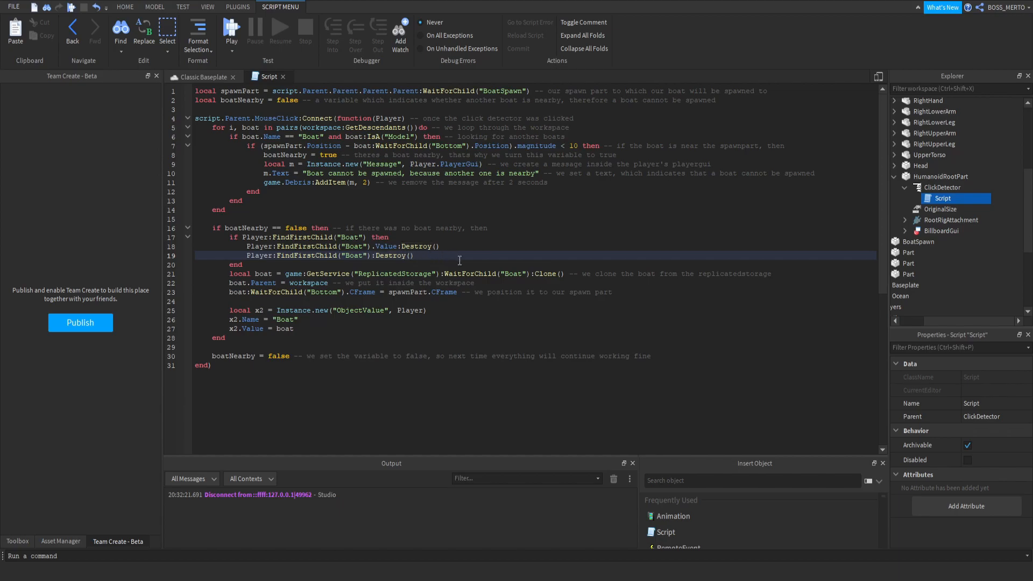
{"action": "left_click", "coordinate": [125, 7]}
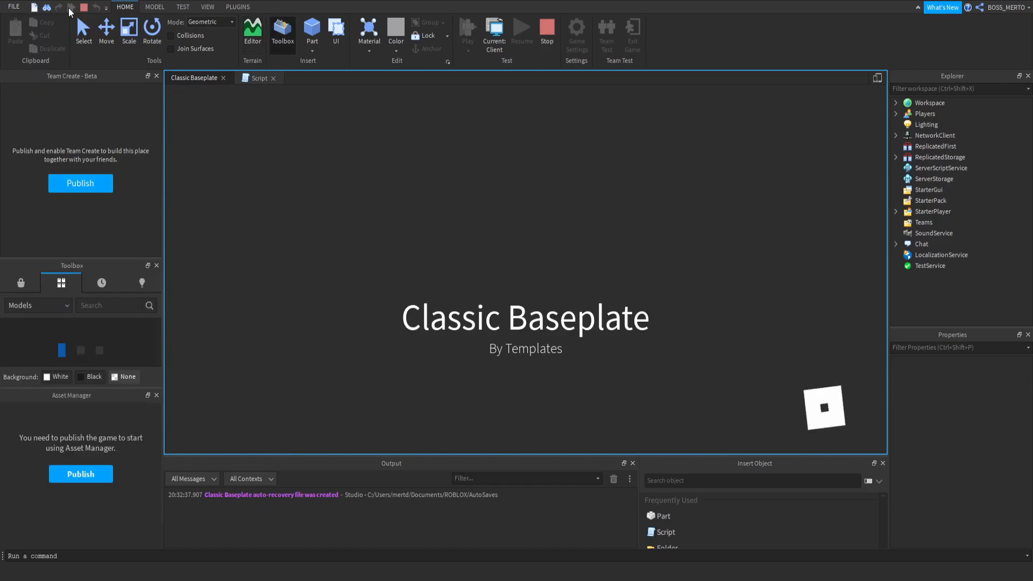
Run the spawner test, confirm a single Boat value under the player, and stop.
{"action": "left_click", "coordinate": [467, 30]}
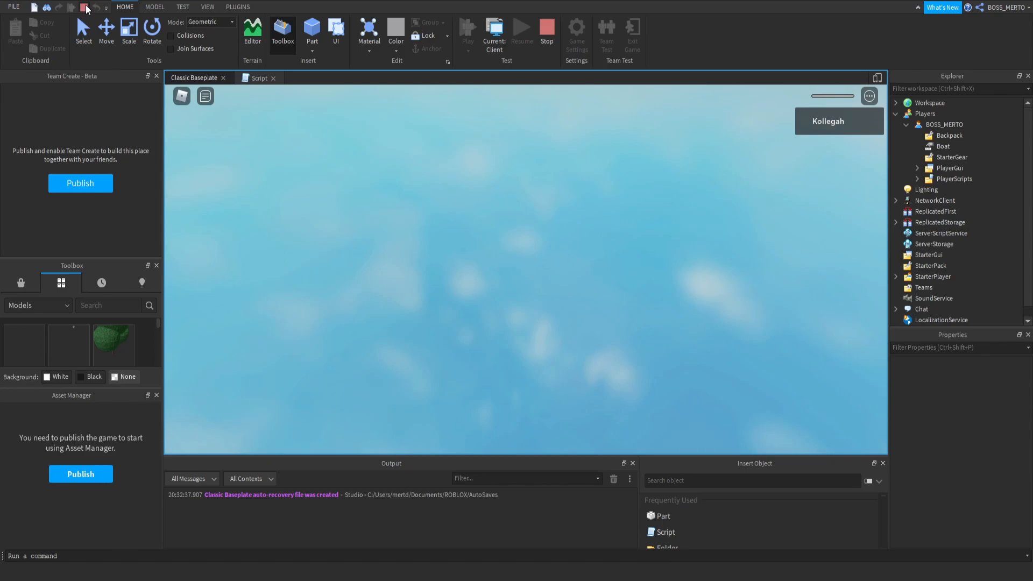
{"action": "mouse_move", "coordinate": [77, 7]}
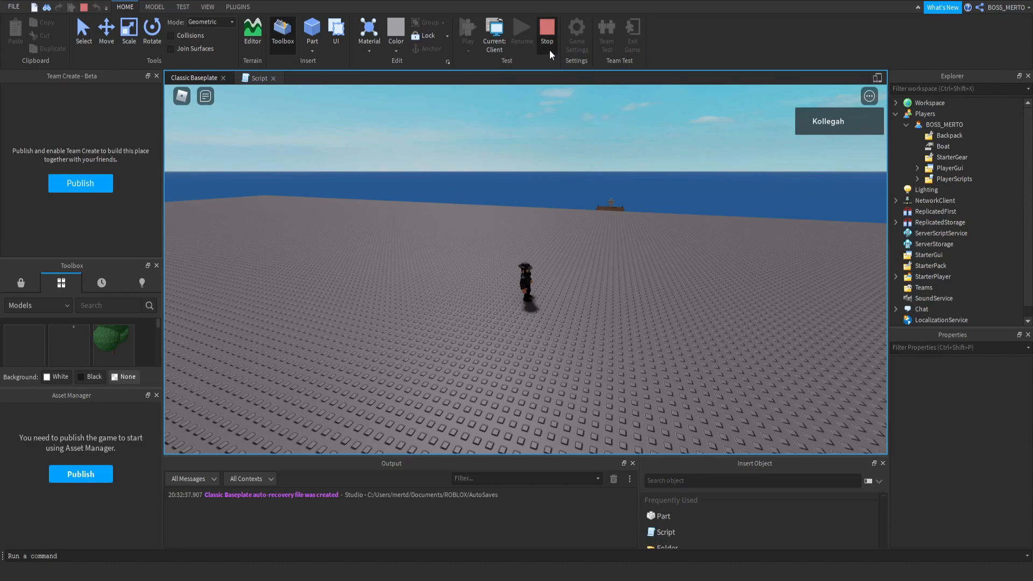
{"action": "left_click", "coordinate": [546, 32]}
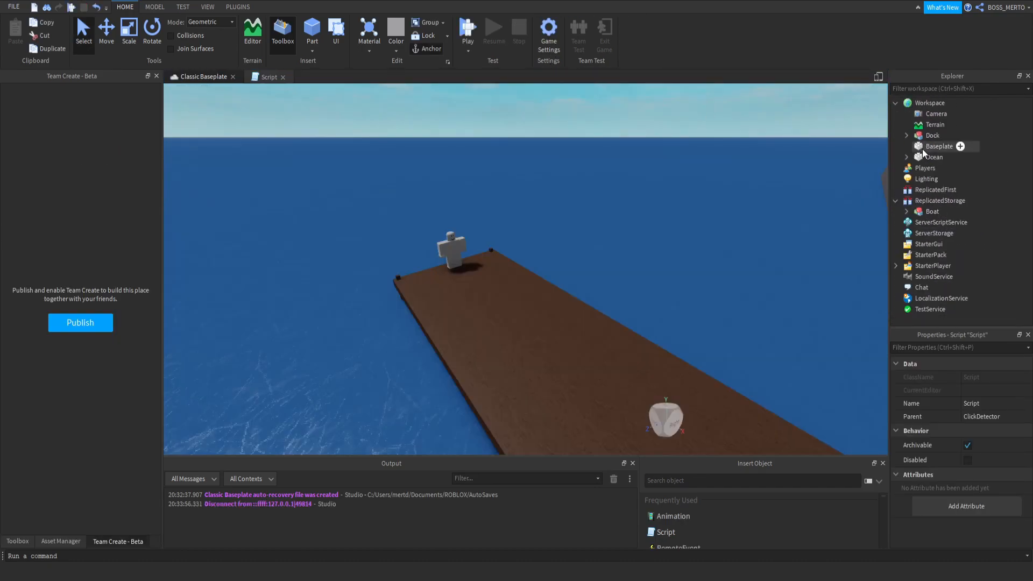
Expand the Dock model in Explorer to show its NPC body parts.
{"action": "left_click", "coordinate": [907, 135]}
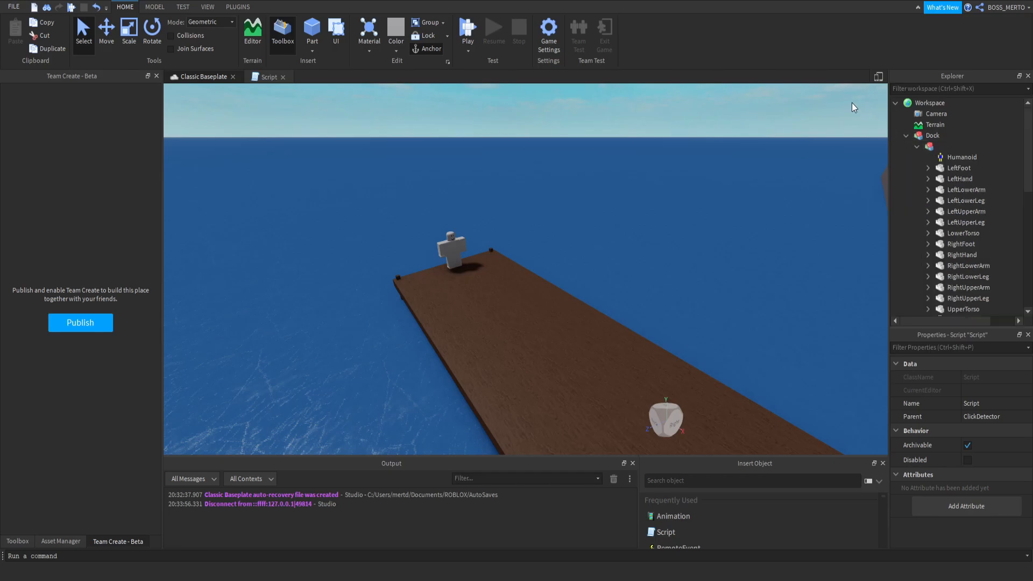